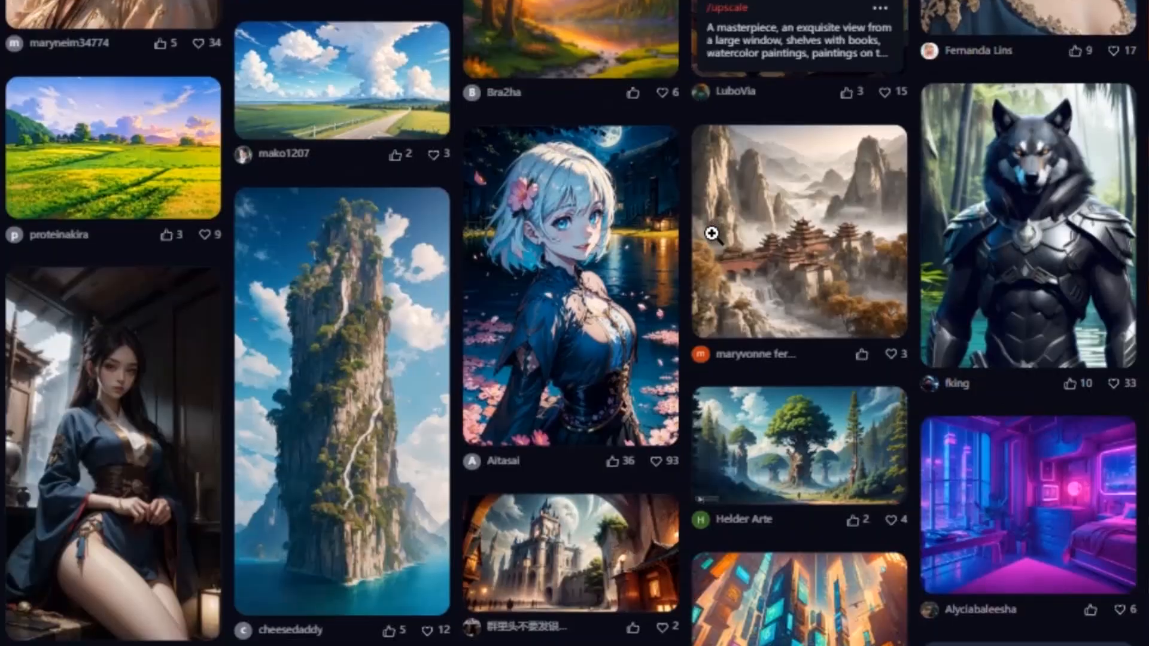
# Reuse the blonde young man image's prompt and generate two images from it.
pyautogui.scroll(-3)
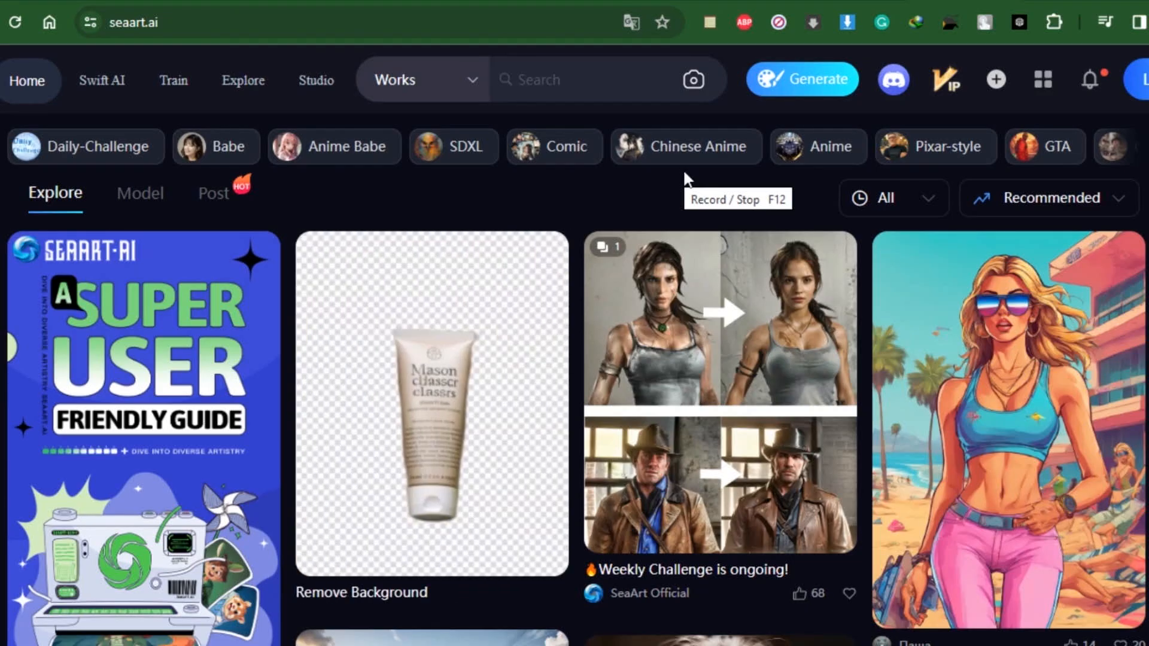
pyautogui.scroll(-3)
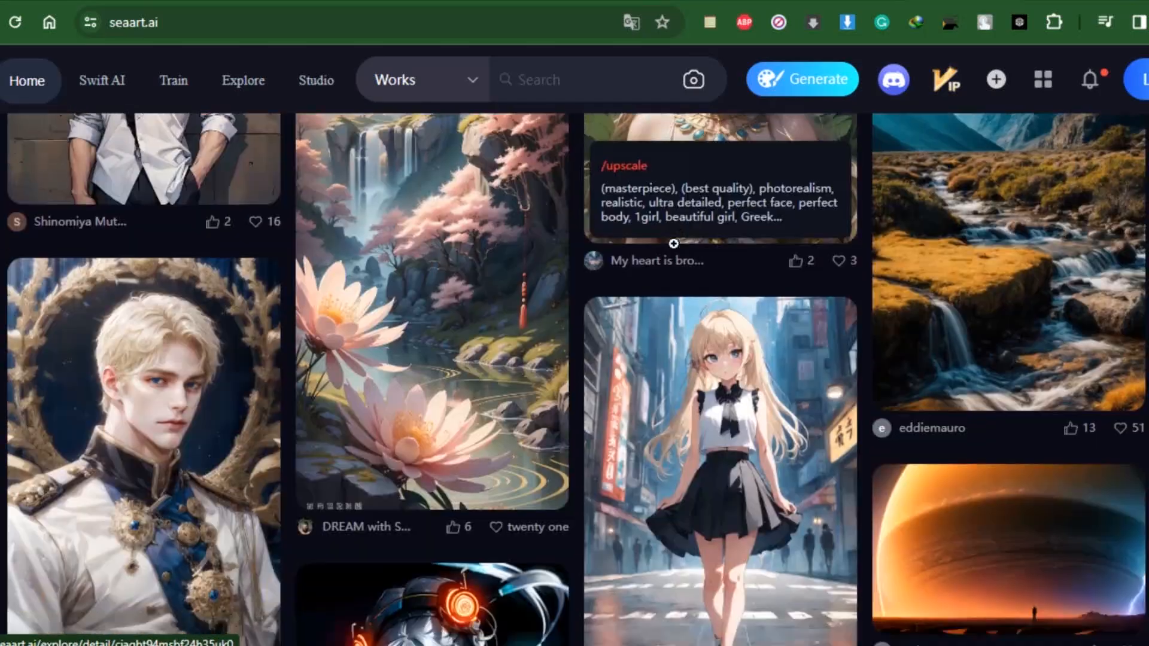
pyautogui.scroll(-3)
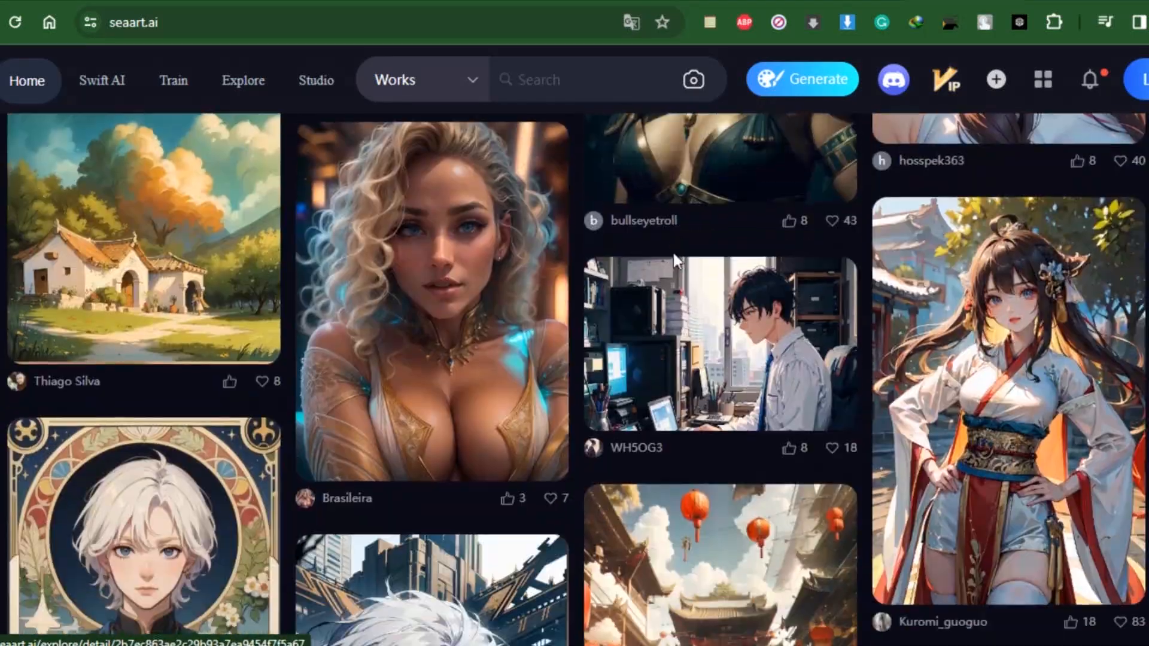
pyautogui.scroll(-3)
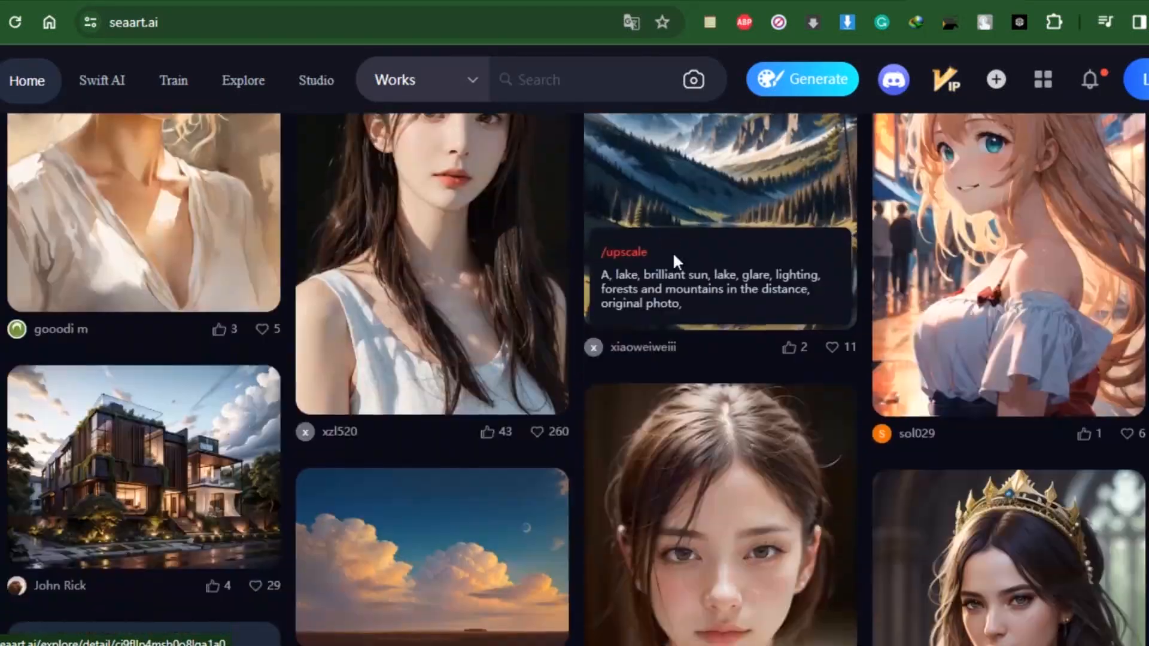
pyautogui.scroll(-3)
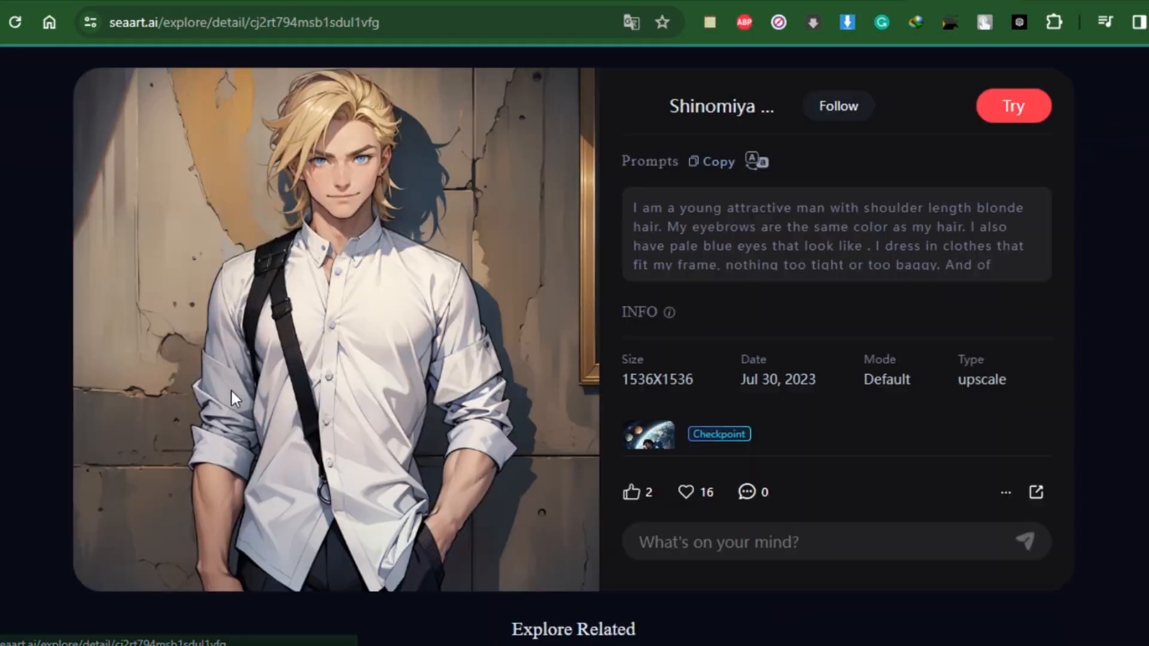
pyautogui.click(1012, 106)
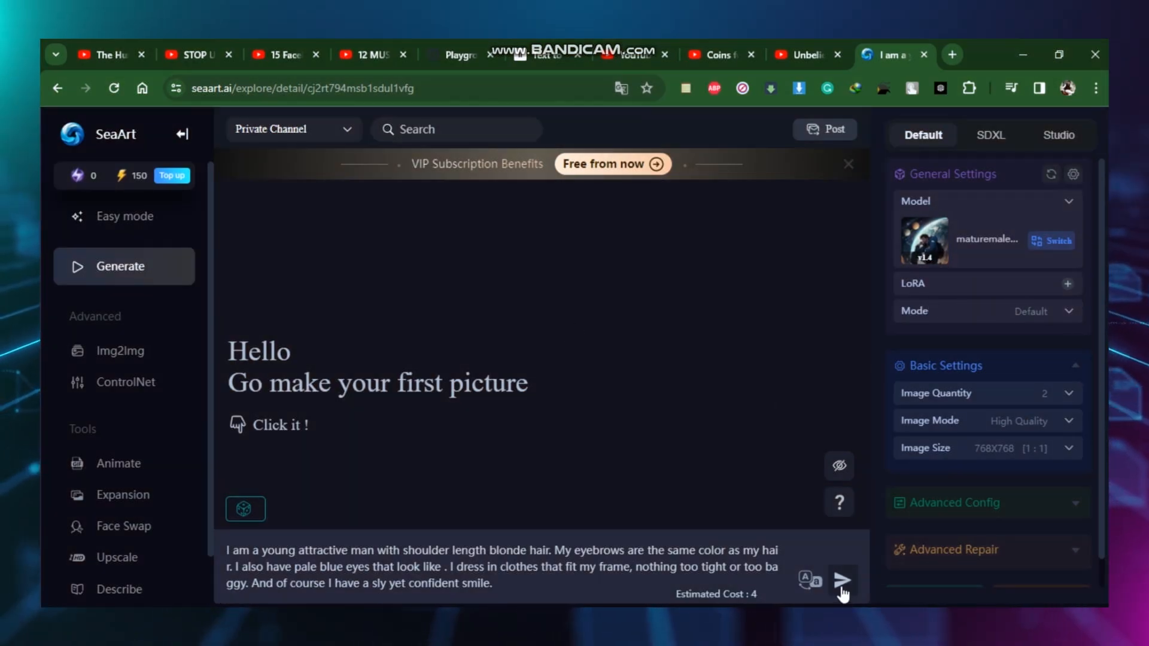
pyautogui.click(841, 581)
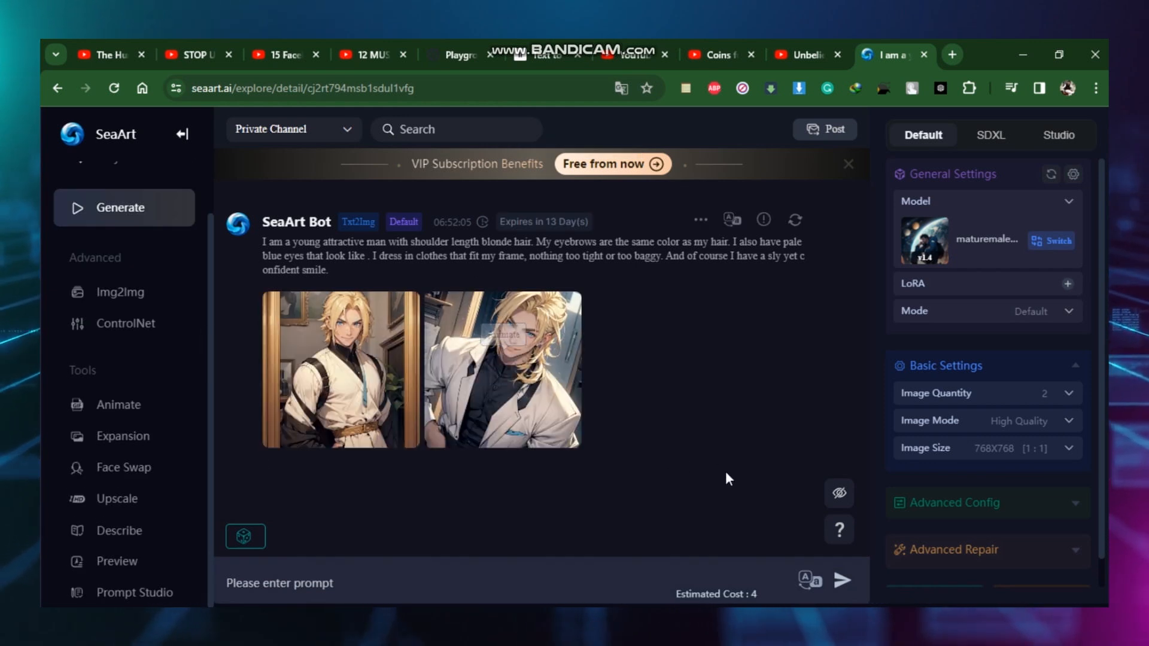
pyautogui.moveTo(340, 368)
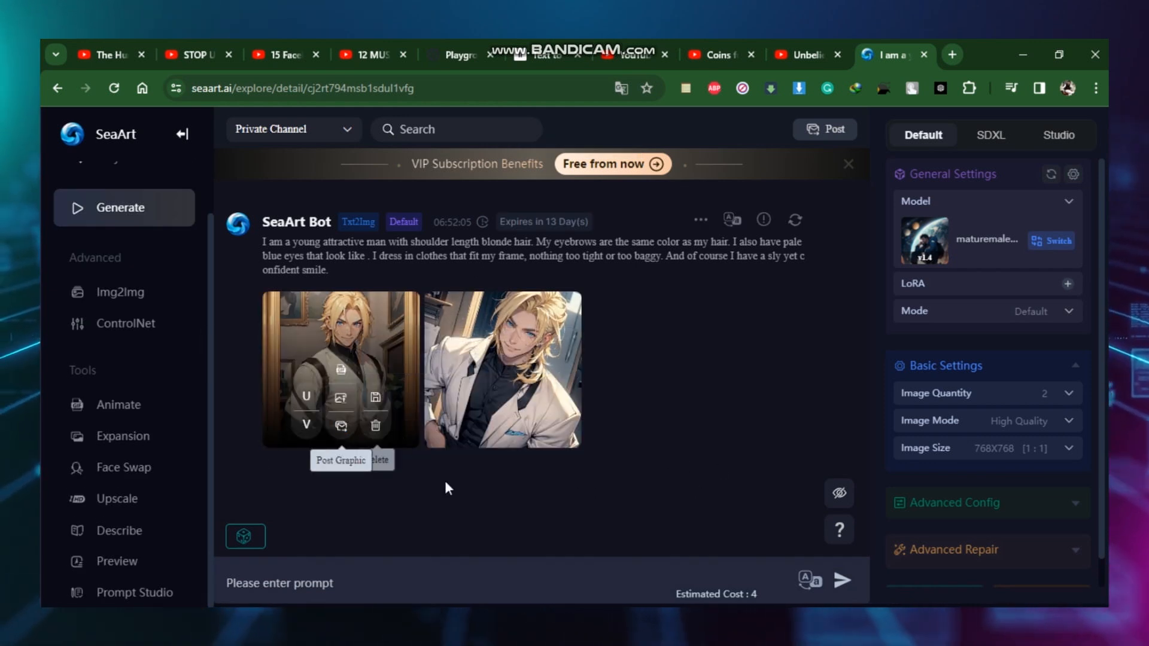
# Switch the generation model to epiCRealism with the Cute_girl_mix4 LoRA.
pyautogui.click(1051, 240)
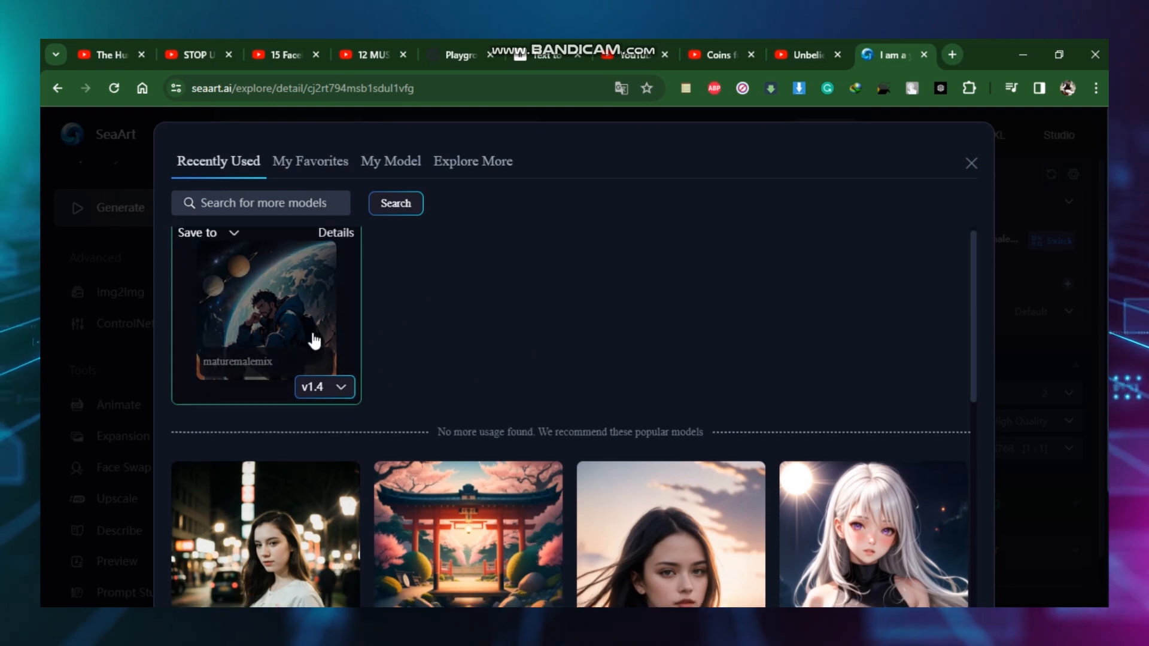
pyautogui.click(473, 161)
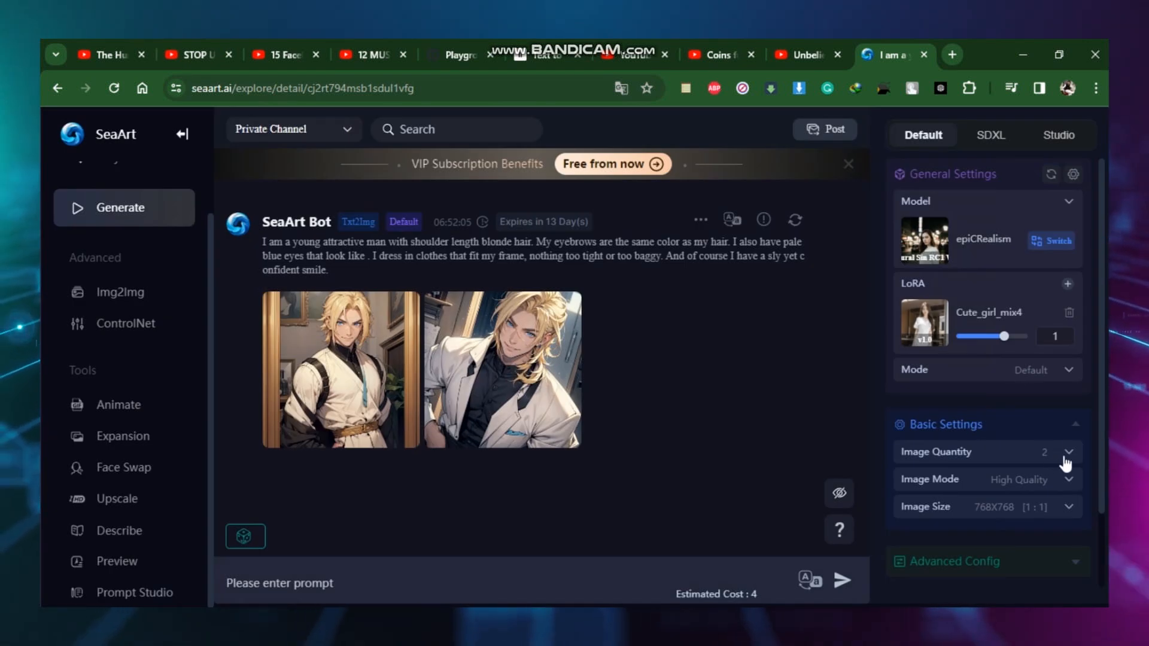
# Set Image Quantity to 3 and generate a new batch from the same prompt.
pyautogui.click(1072, 452)
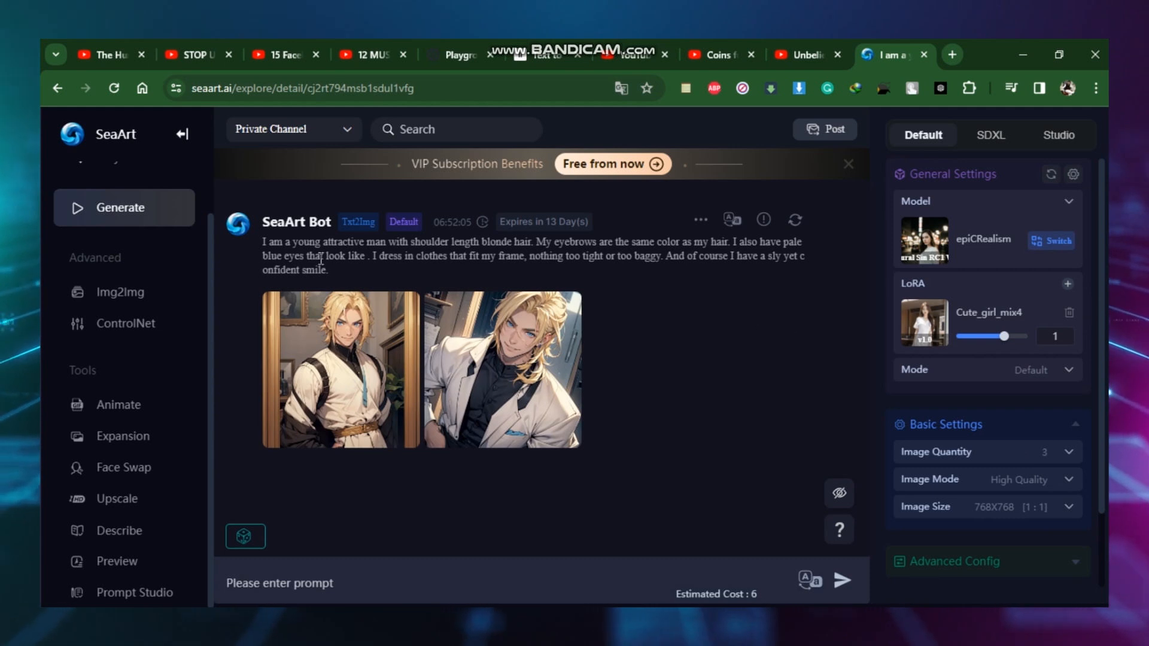
pyautogui.moveTo(701, 532)
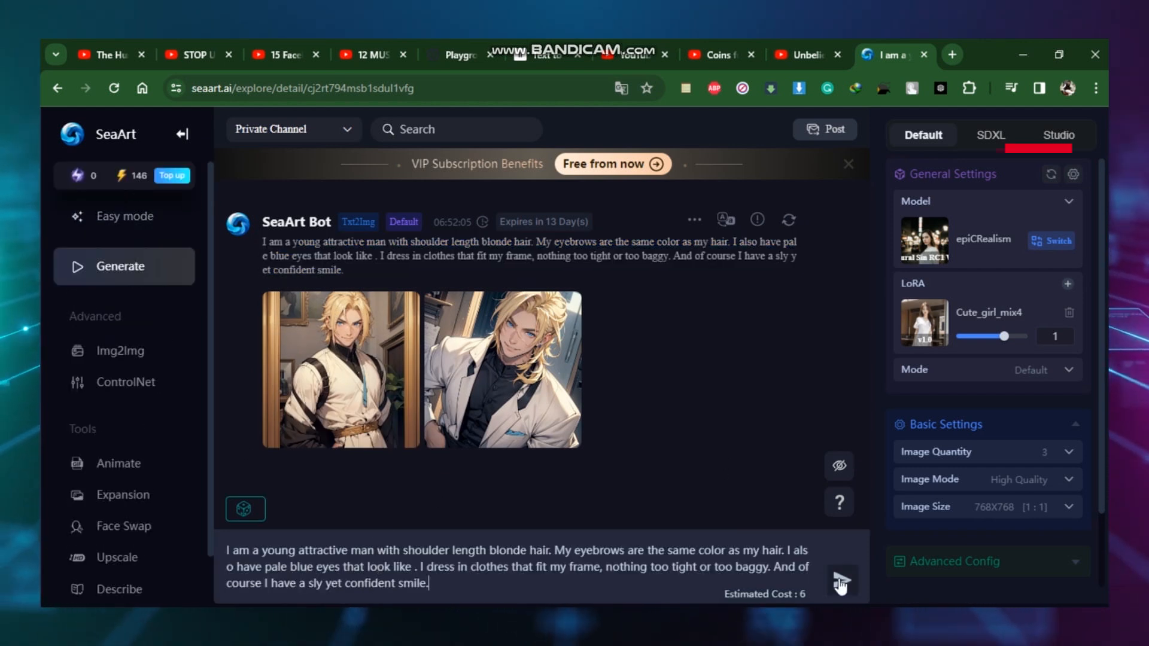
pyautogui.click(841, 584)
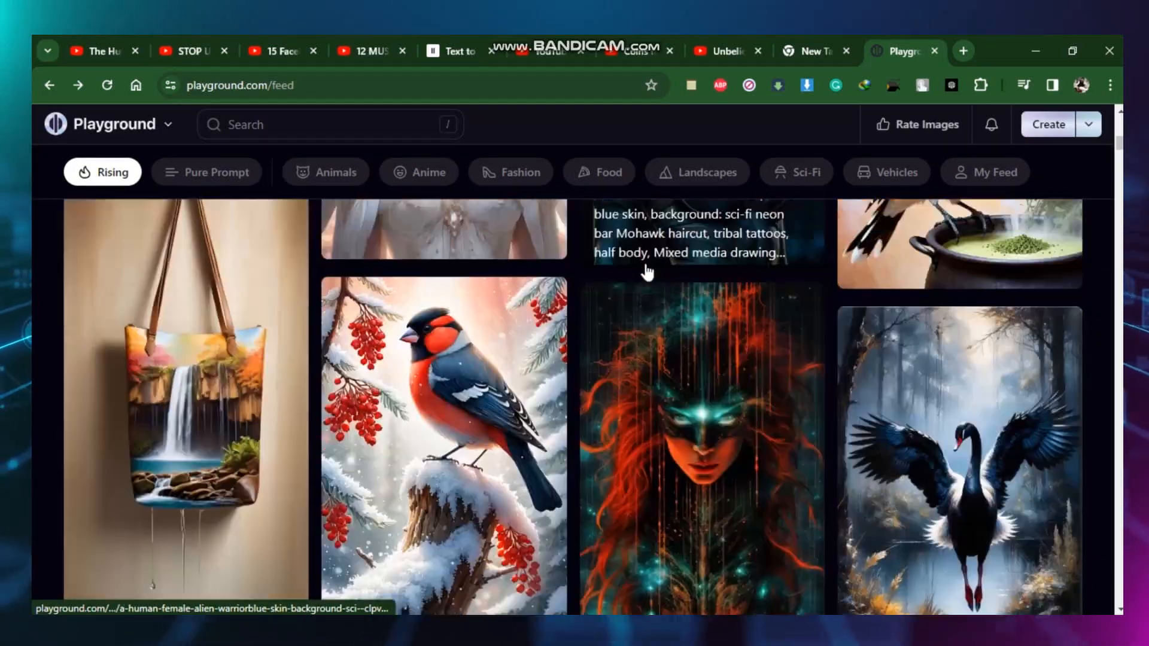
# Remix the latte art post from the Playground community feed.
pyautogui.scroll(-3)
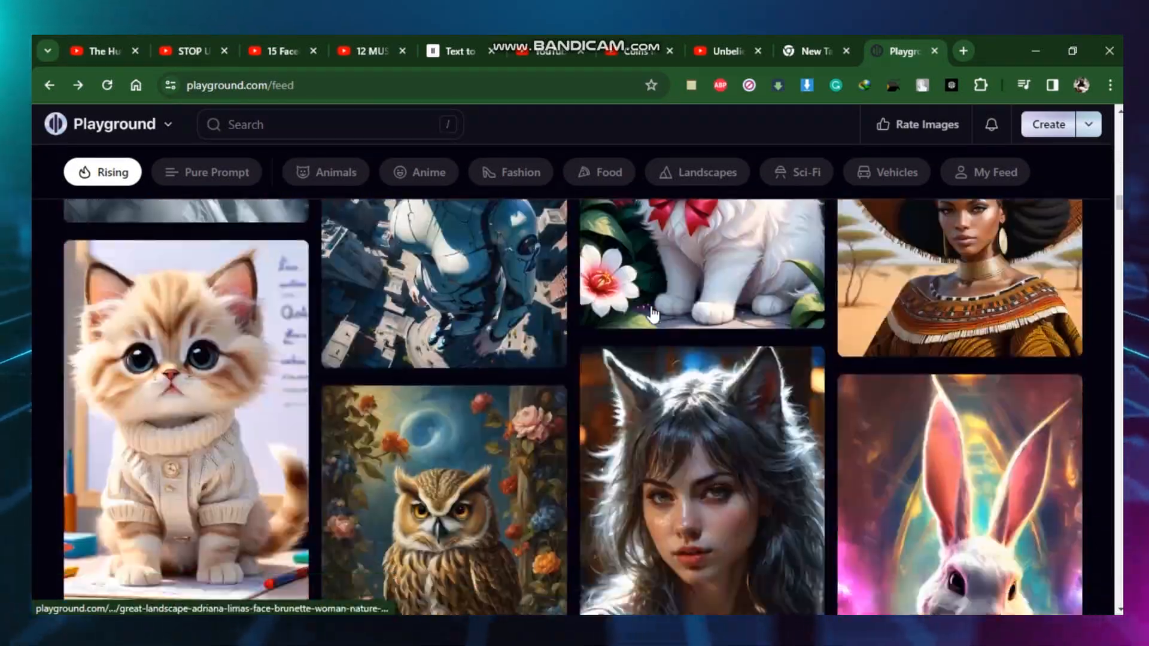
pyautogui.scroll(-3)
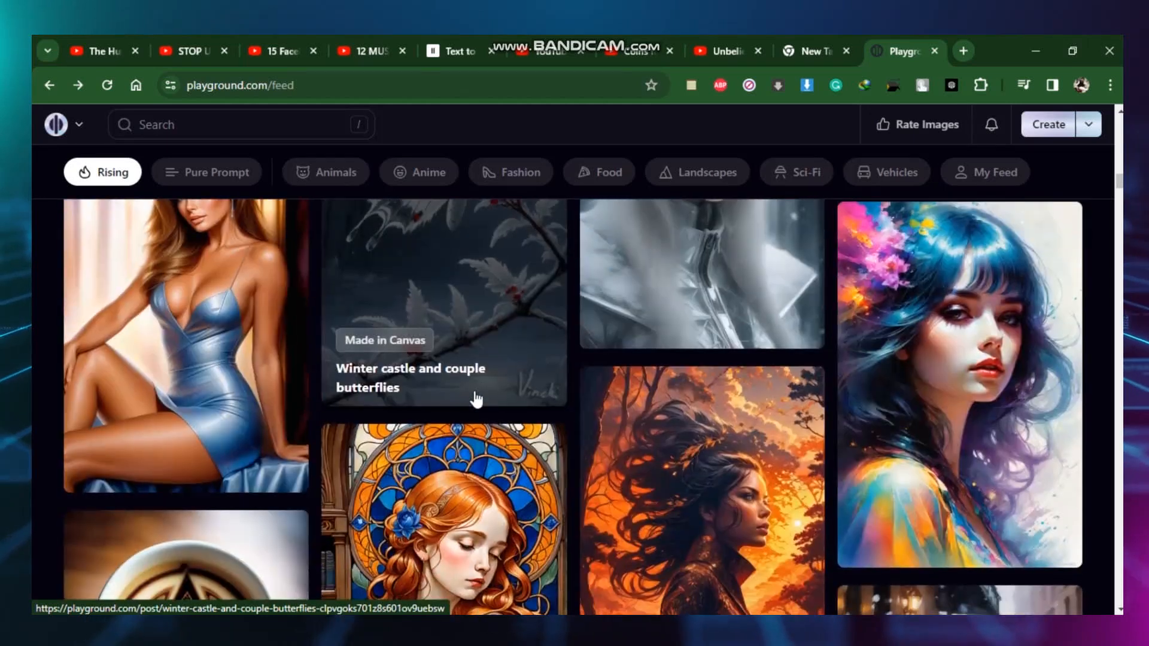
pyautogui.click(168, 572)
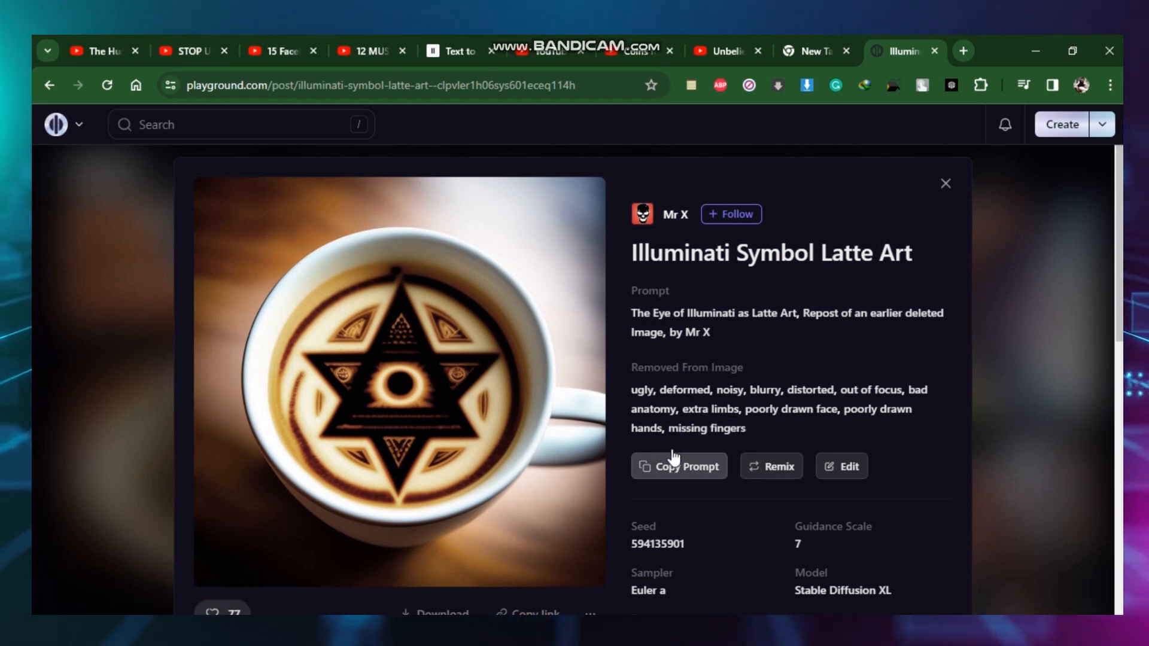
pyautogui.click(771, 465)
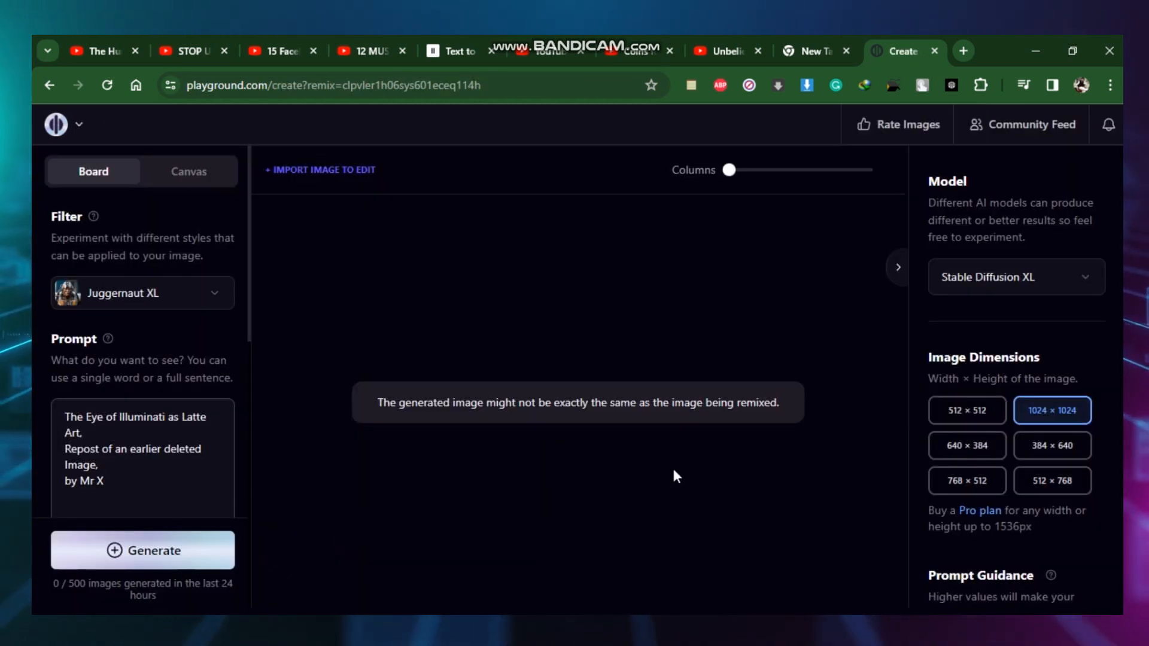
pyautogui.moveTo(206, 303)
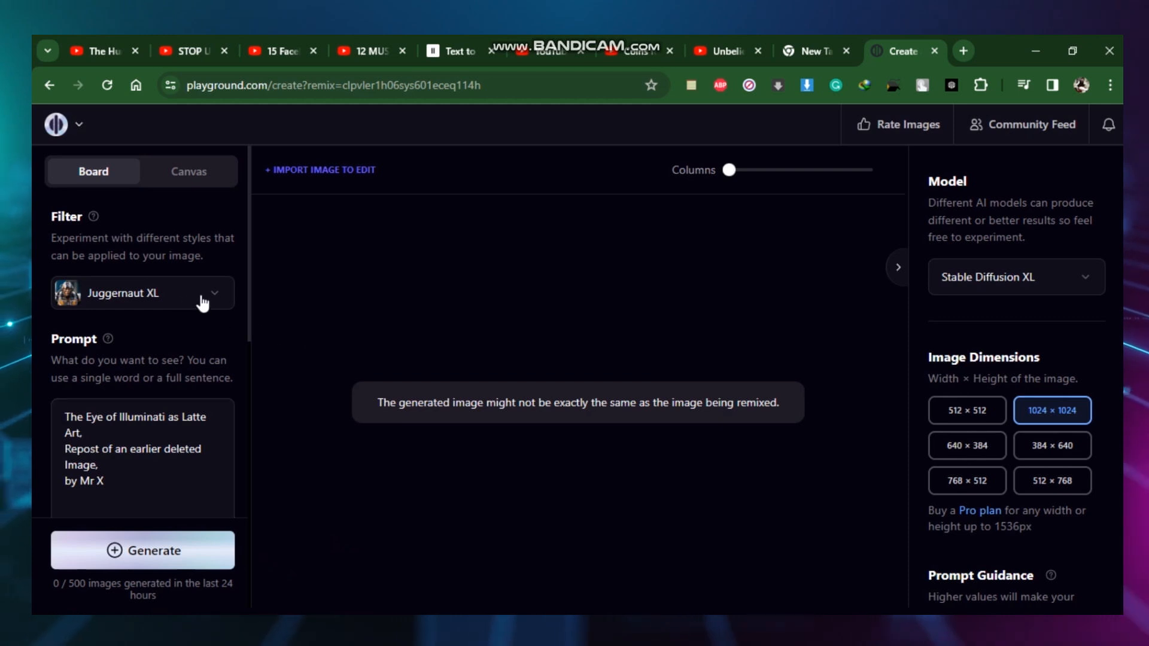
# Replace the Juggernaut XL filter with ProtoVision V6.3 and generate 'cat sitting with tiny water globe flowing with waves of colors'.
pyautogui.click(141, 294)
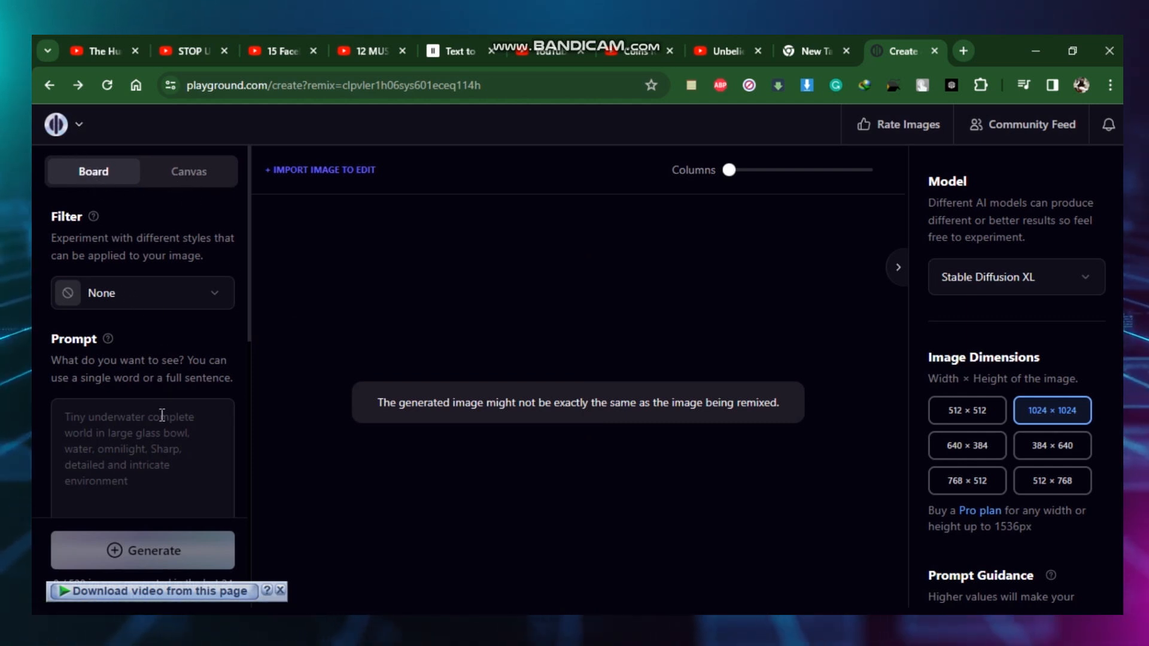
pyautogui.click(141, 292)
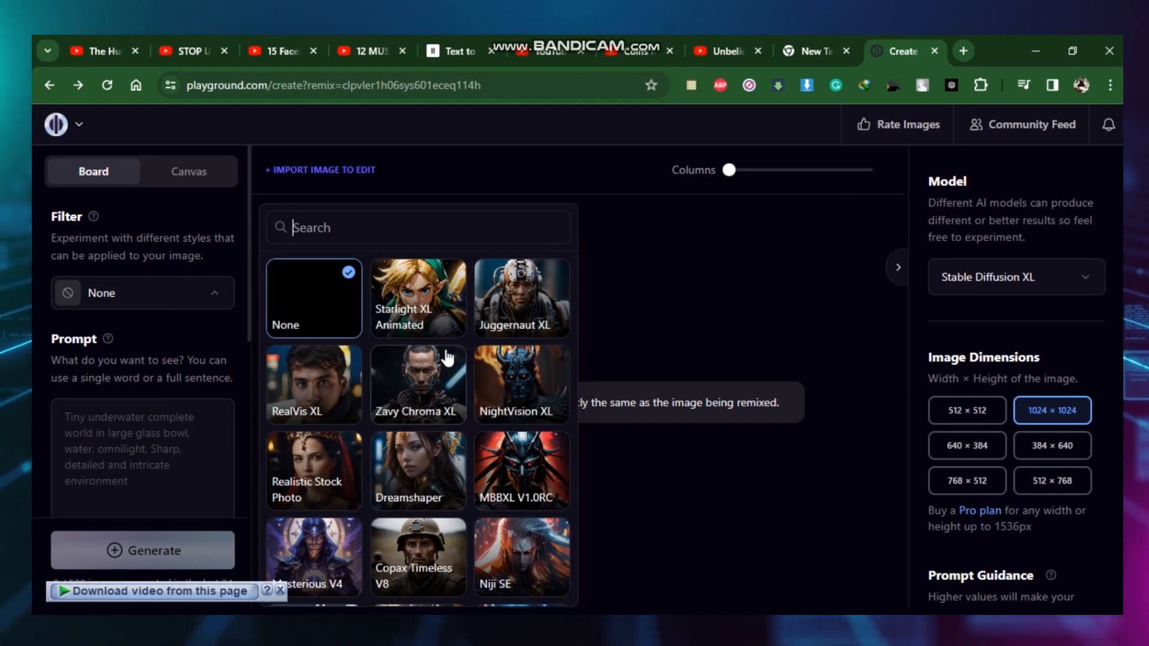
pyautogui.moveTo(433, 474)
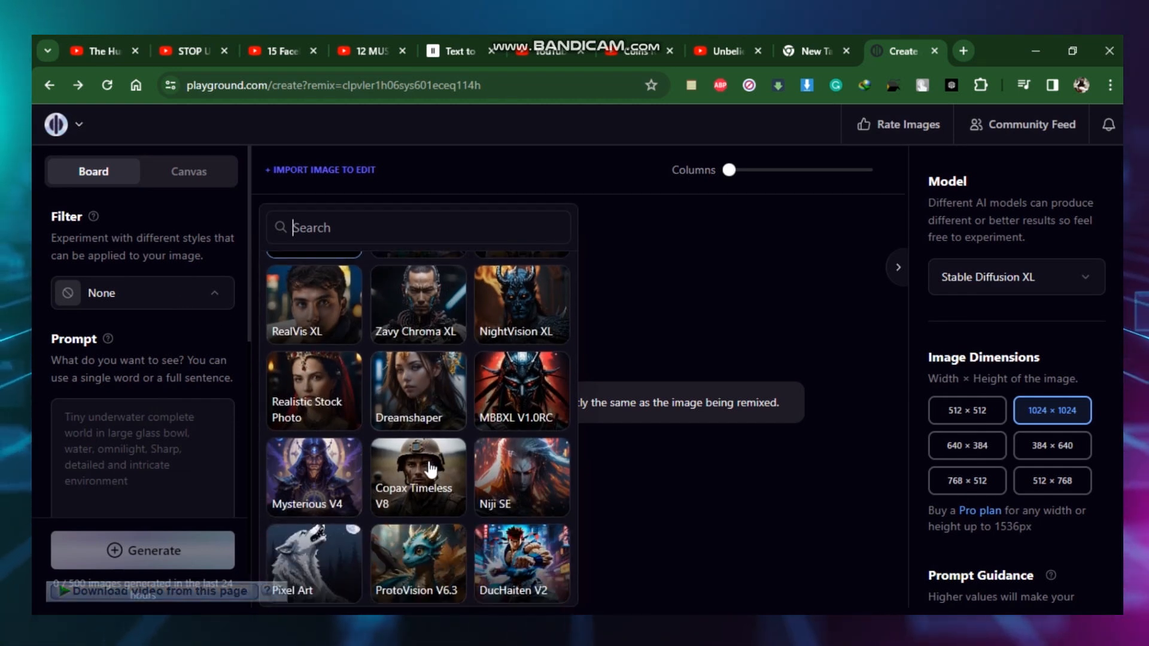
pyautogui.click(416, 563)
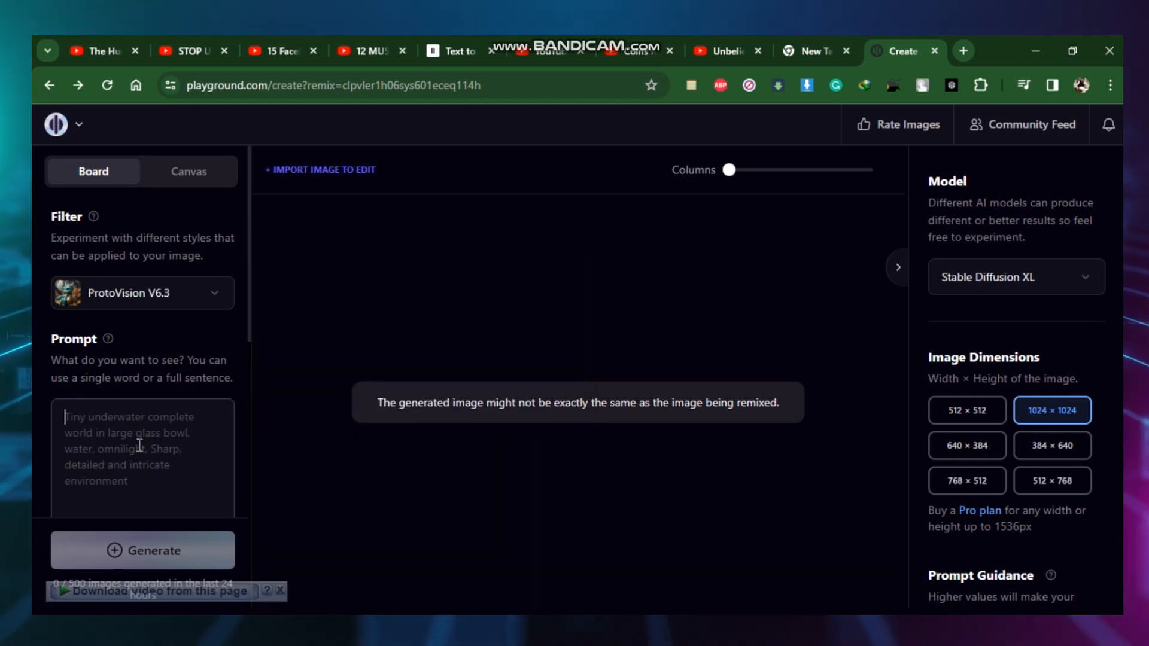
pyautogui.write('cat sitting with tiny water globe flowing with waves of colors')
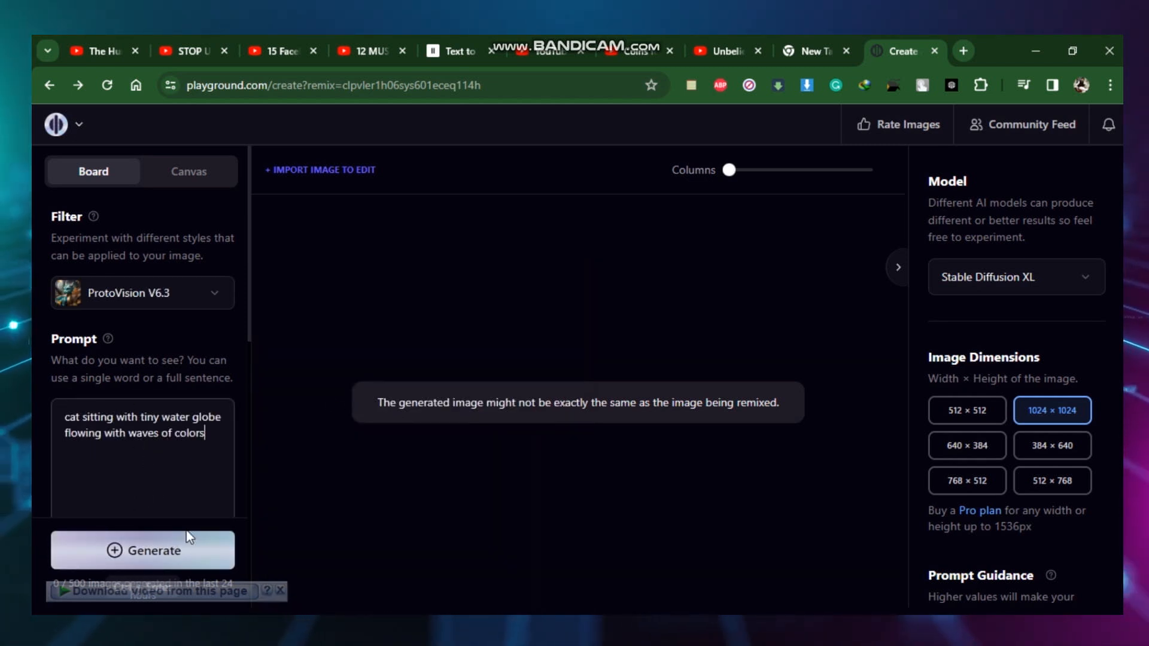
pyautogui.click(143, 550)
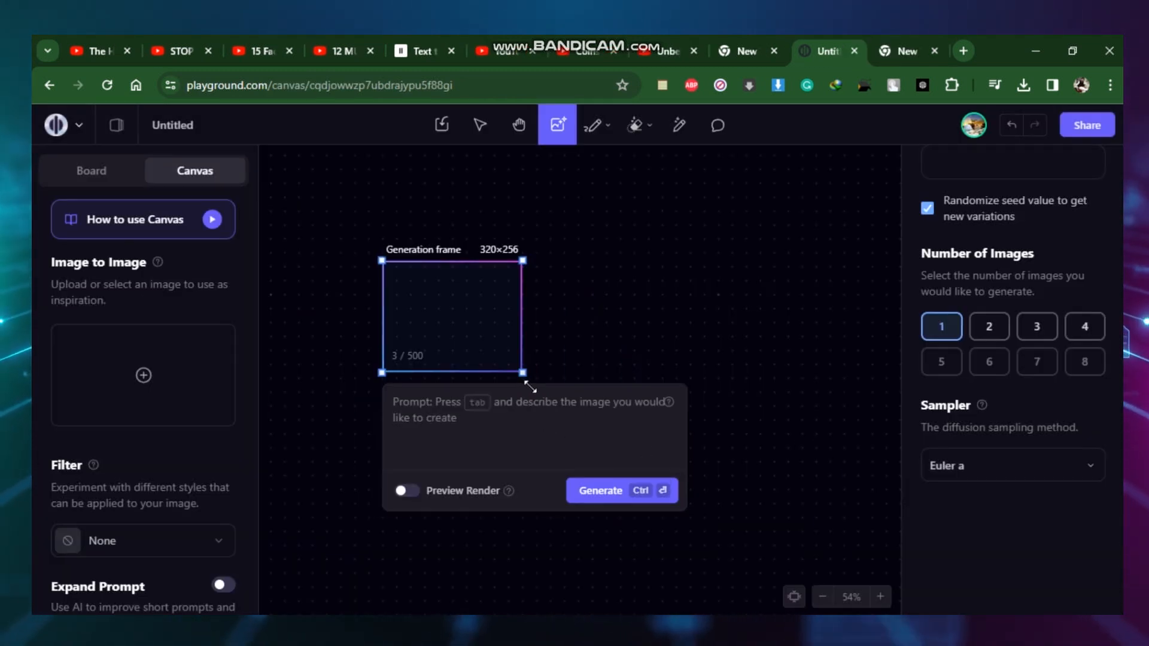
# Enter the boy-with-laptop and tiny water globe prompt and generate it.
pyautogui.write('A boy with laptop sitiing on table and table havetiny water globe flowing with waves of colors')
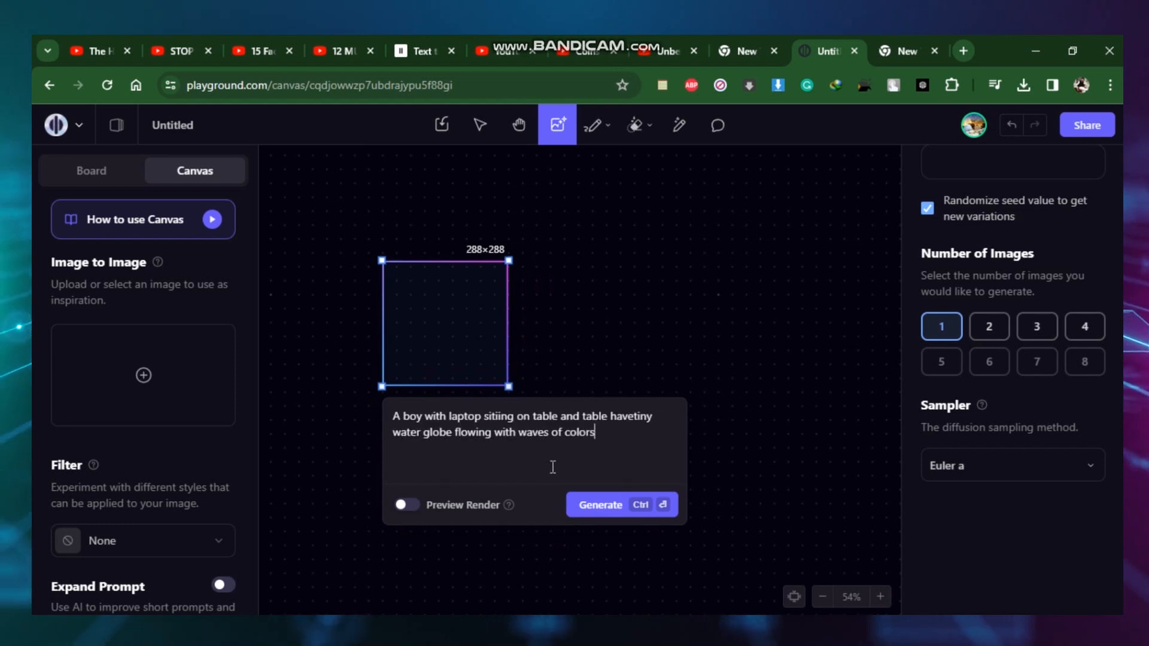
pyautogui.click(601, 503)
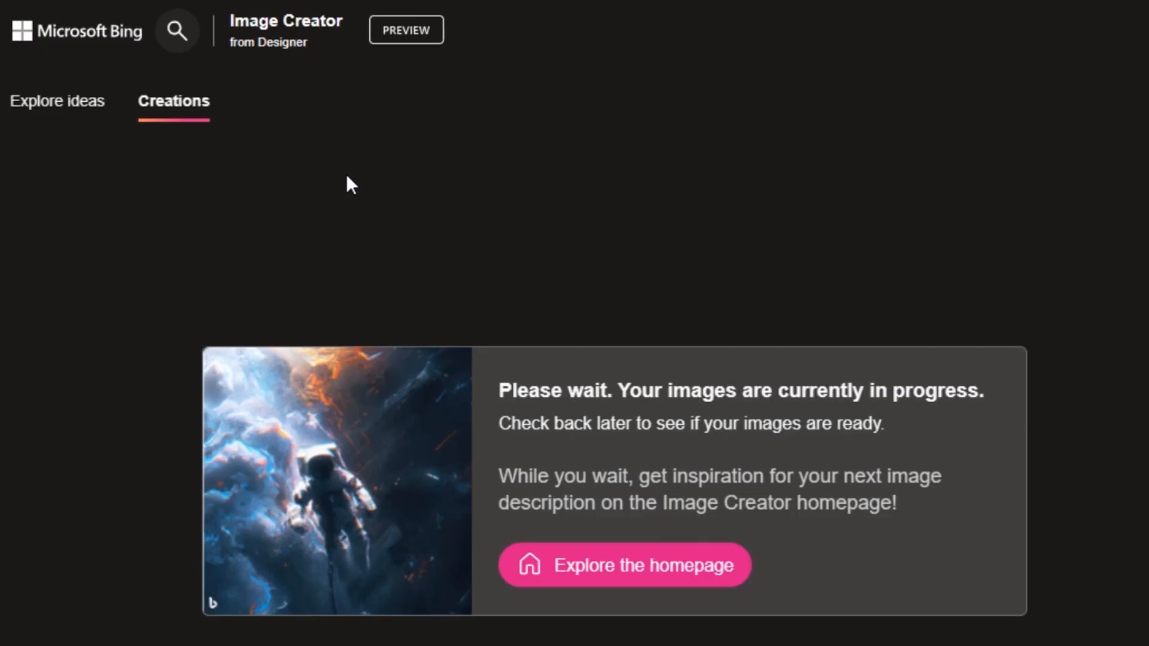
pyautogui.moveTo(354, 261)
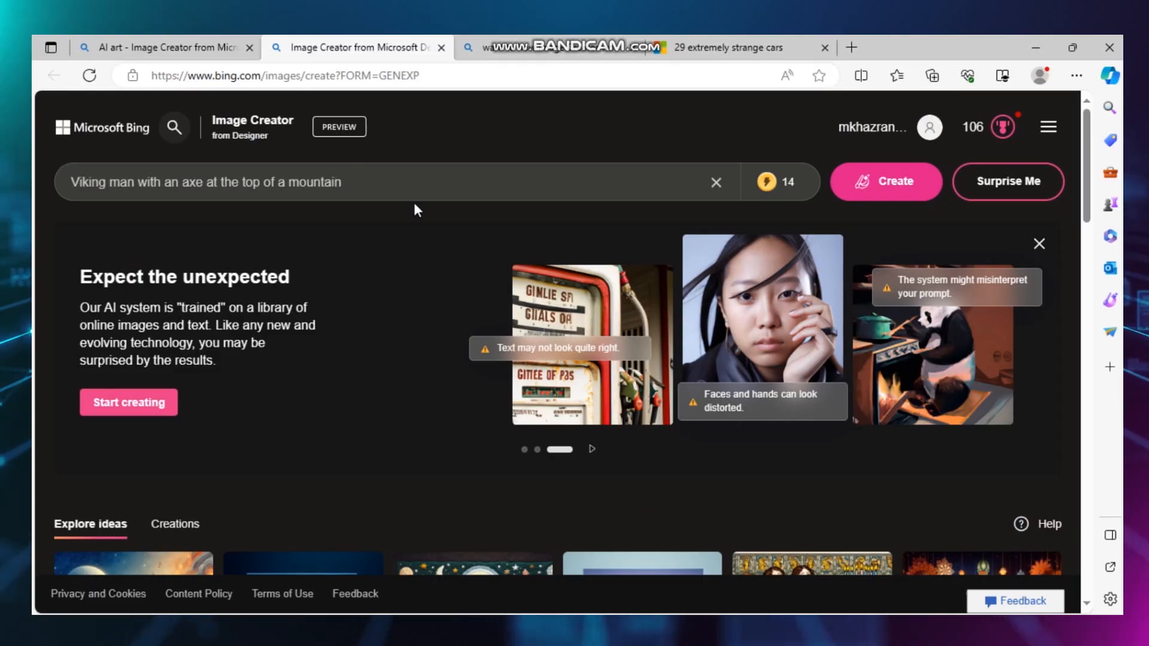
# Create images for the Viking-with-axe prompt, refined with 'looking into the camera'.
pyautogui.click(885, 182)
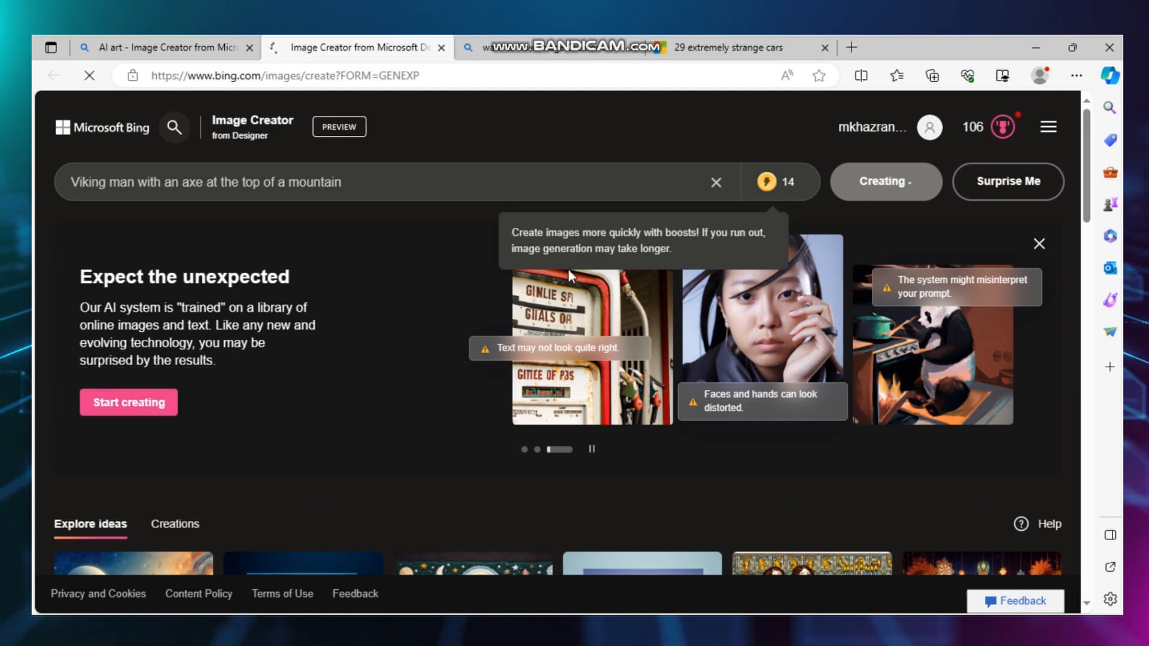
pyautogui.click(886, 182)
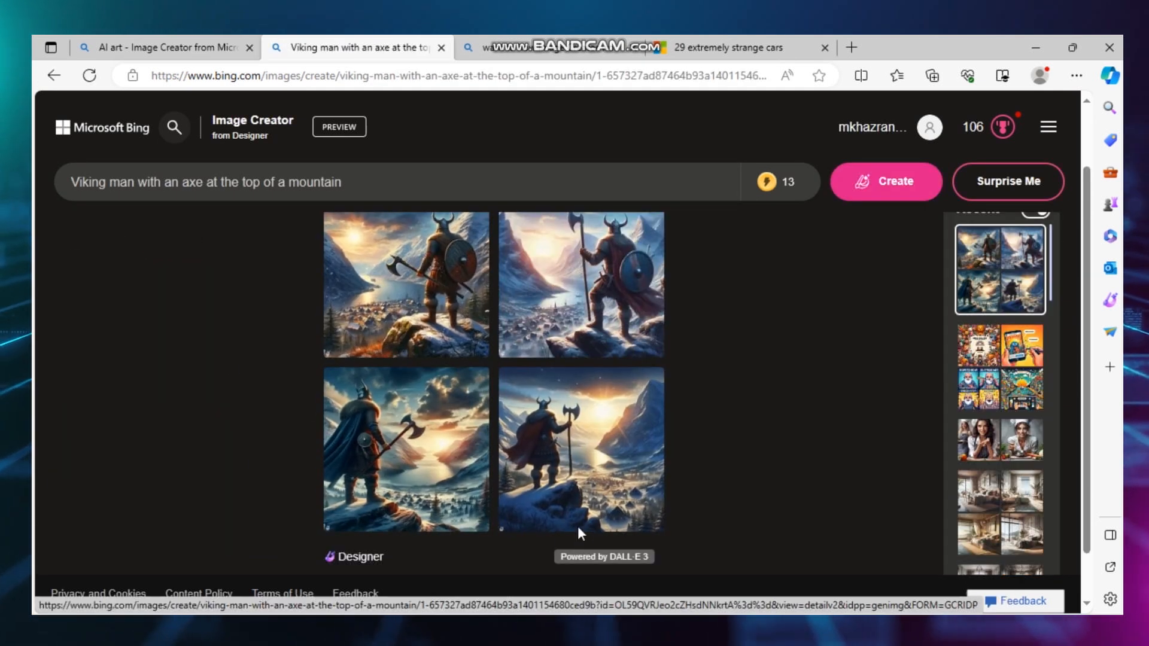
pyautogui.scroll(-3)
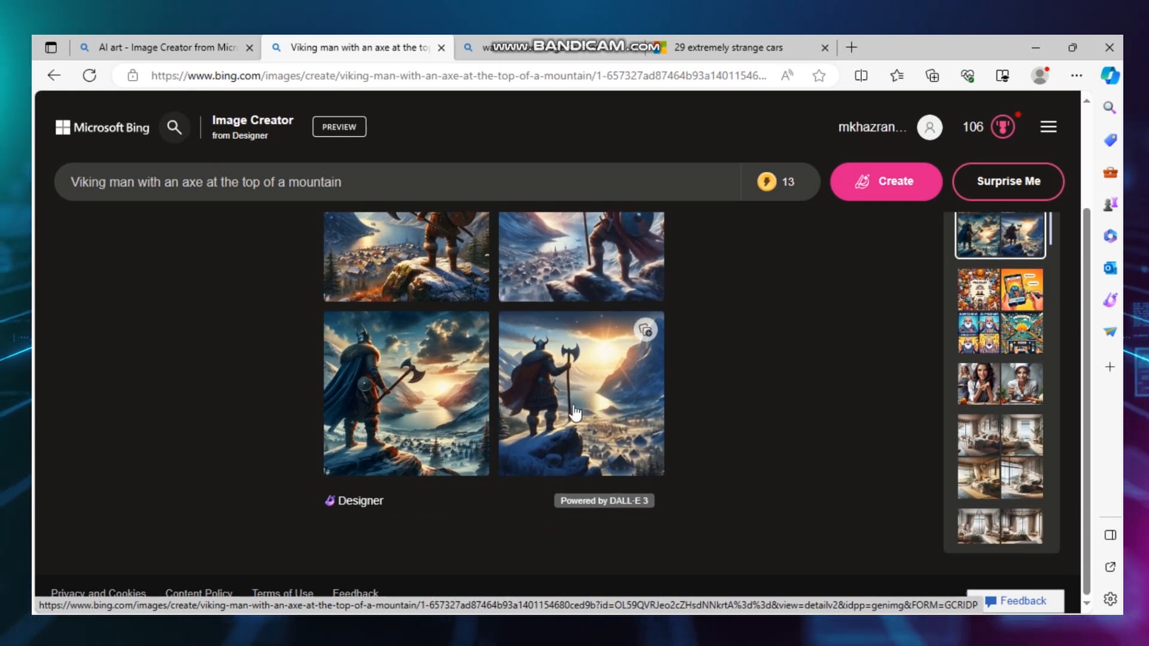
pyautogui.click(886, 182)
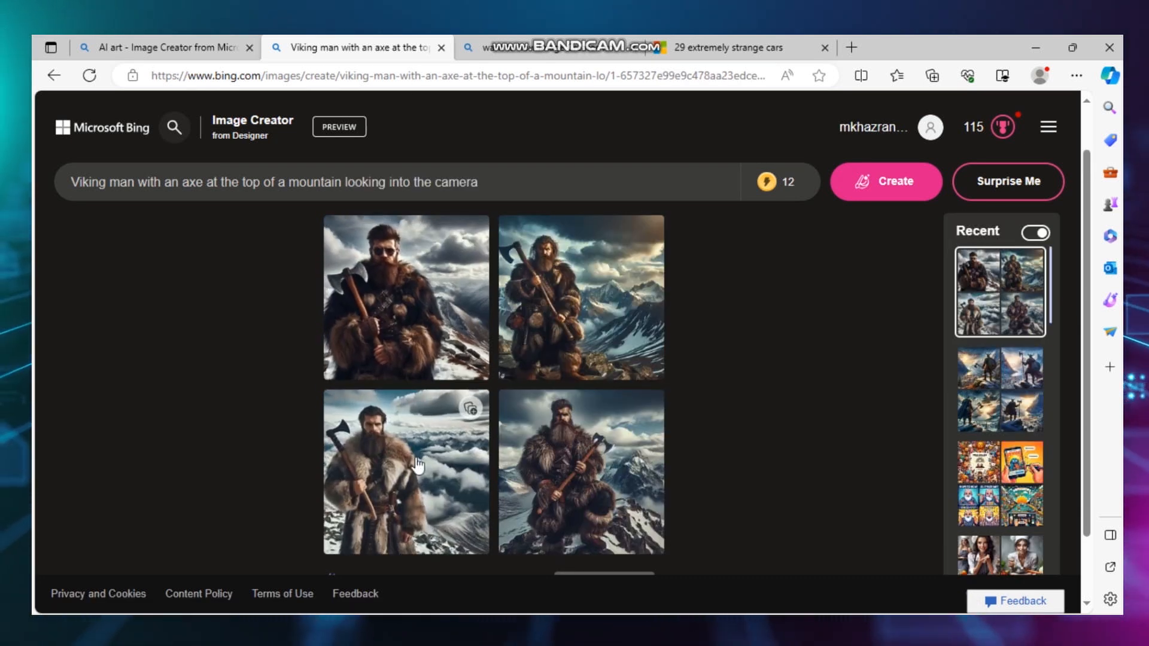
# Enlarge one bearded Viking image, close it, and move on to Adobe Firefly.
pyautogui.click(417, 465)
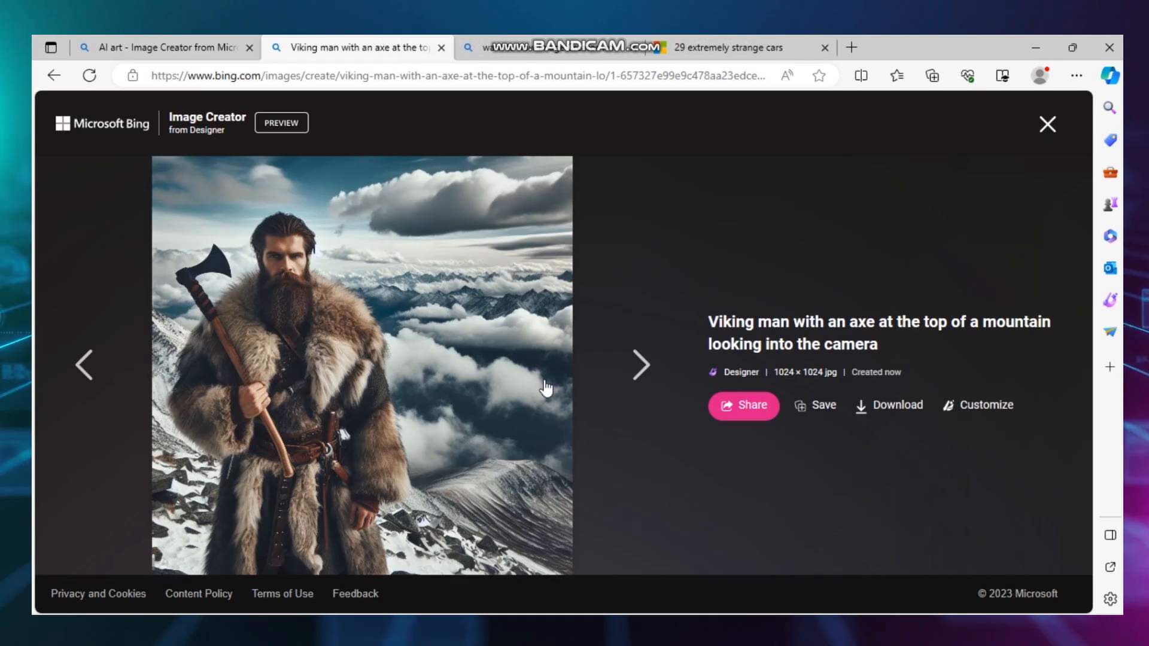
pyautogui.moveTo(1046, 124)
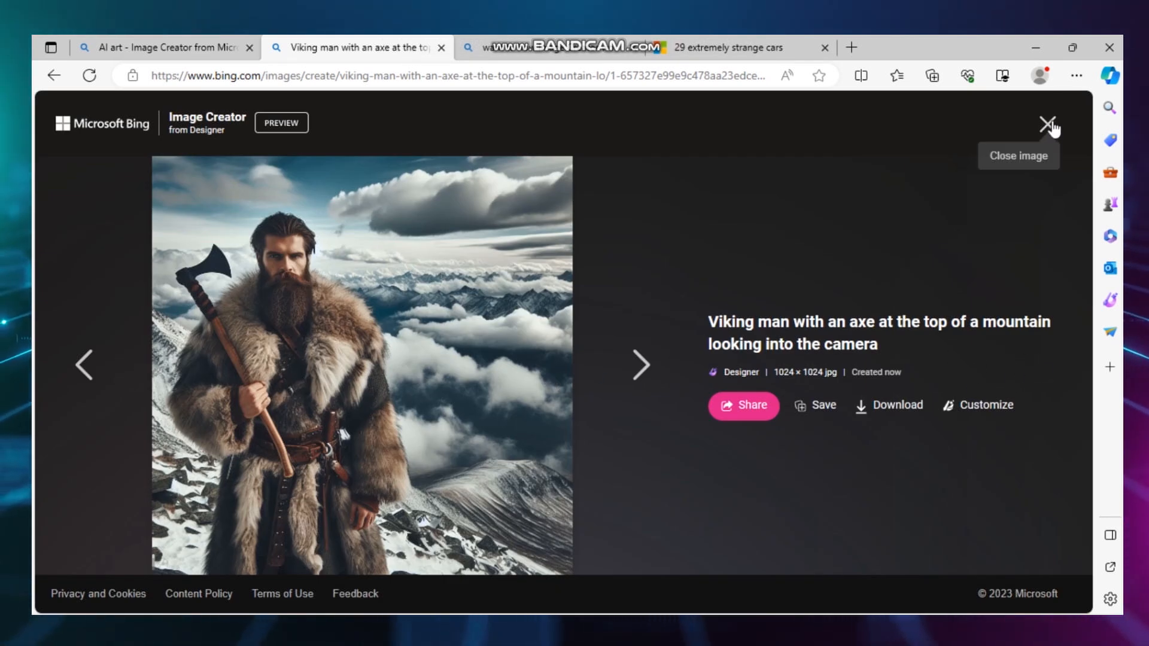
pyautogui.click(1045, 122)
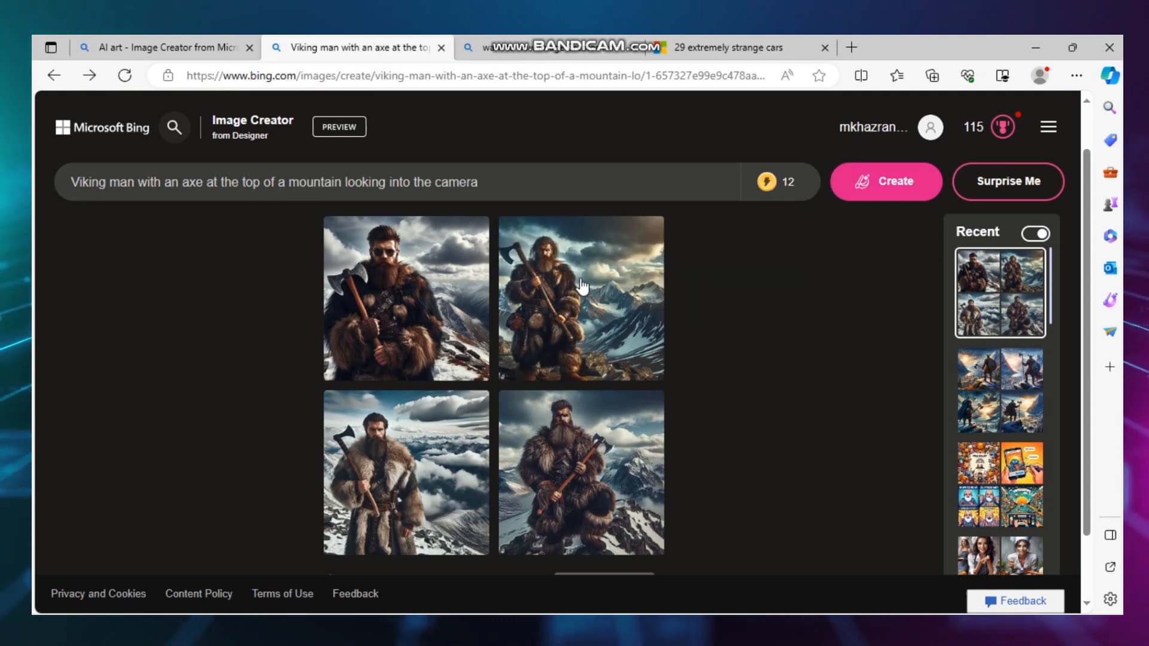
pyautogui.moveTo(588, 479)
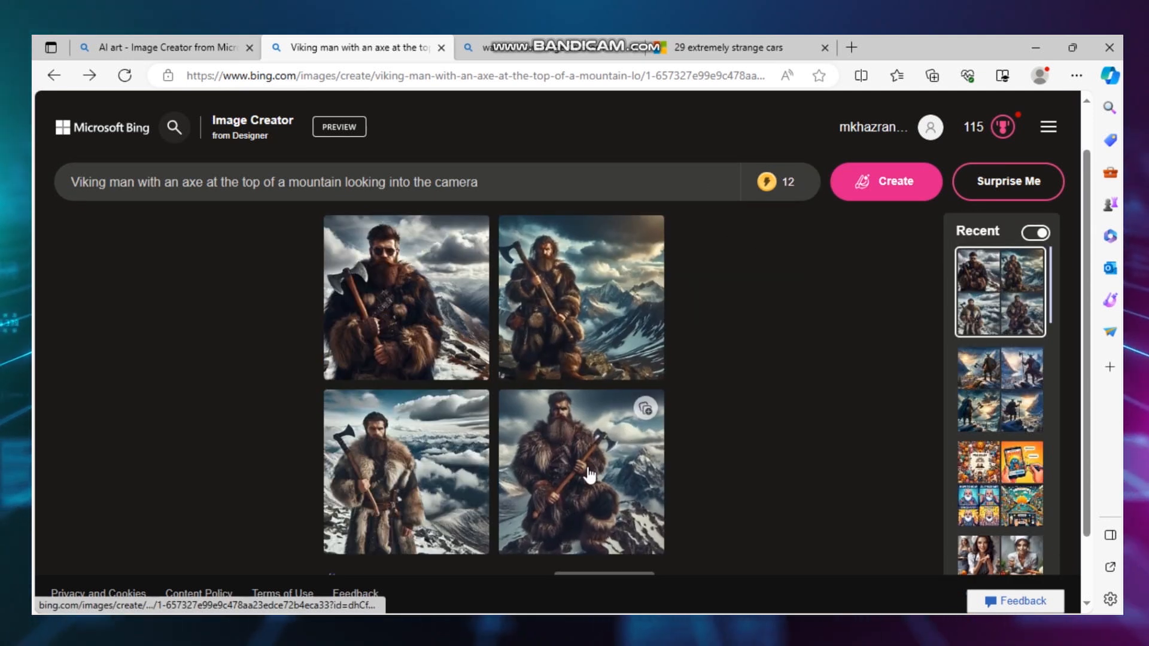
pyautogui.moveTo(676, 366)
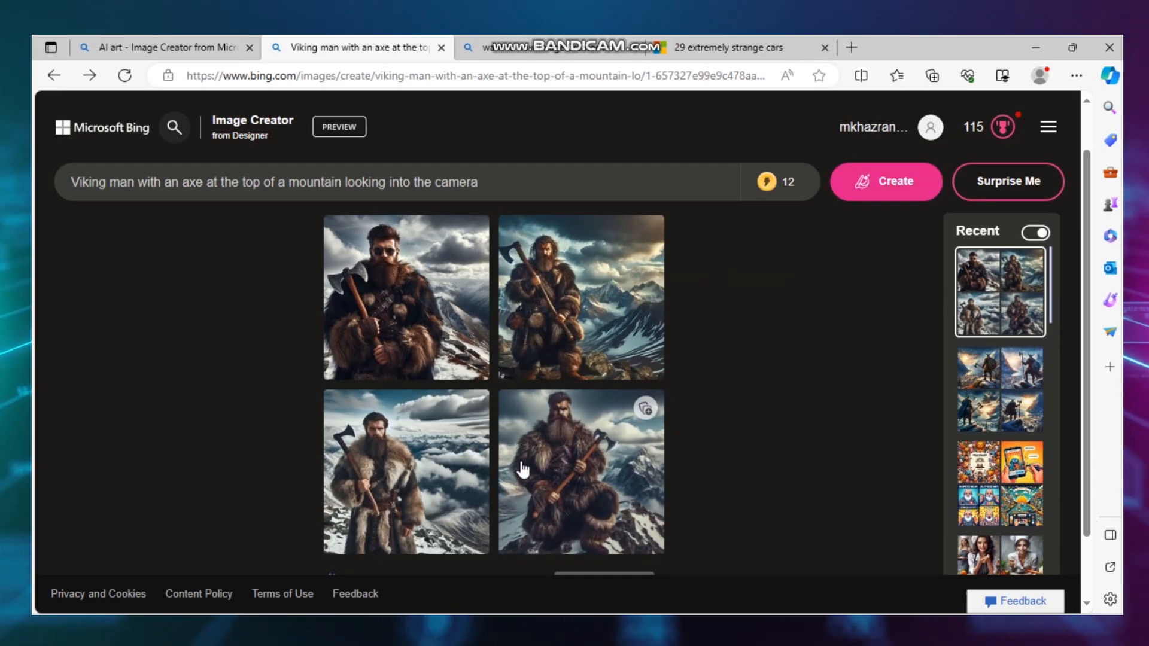
pyautogui.click(401, 297)
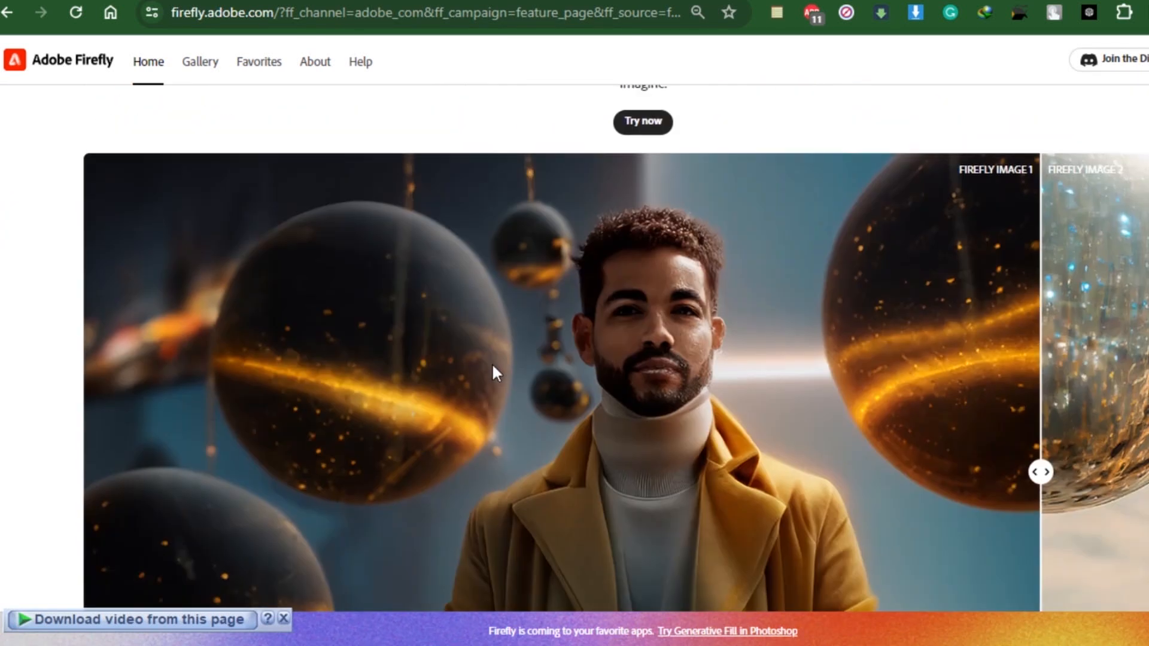
# Launch the Text to image tool from 'Try these out' and browse its example gallery.
pyautogui.scroll(-3)
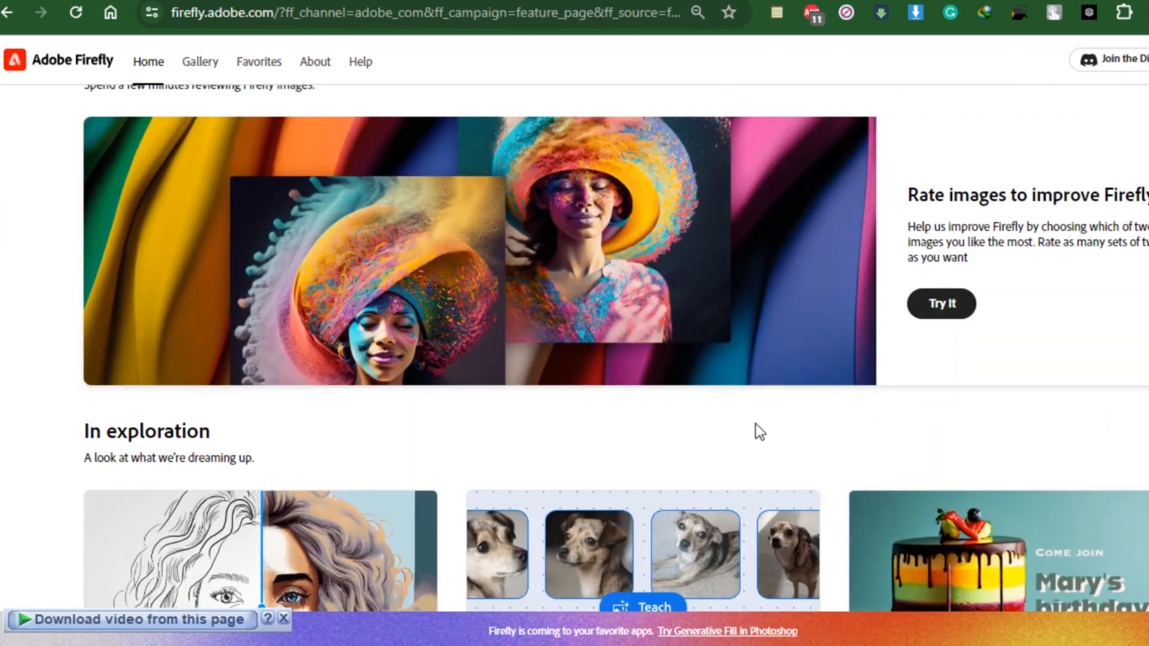
pyautogui.scroll(-3)
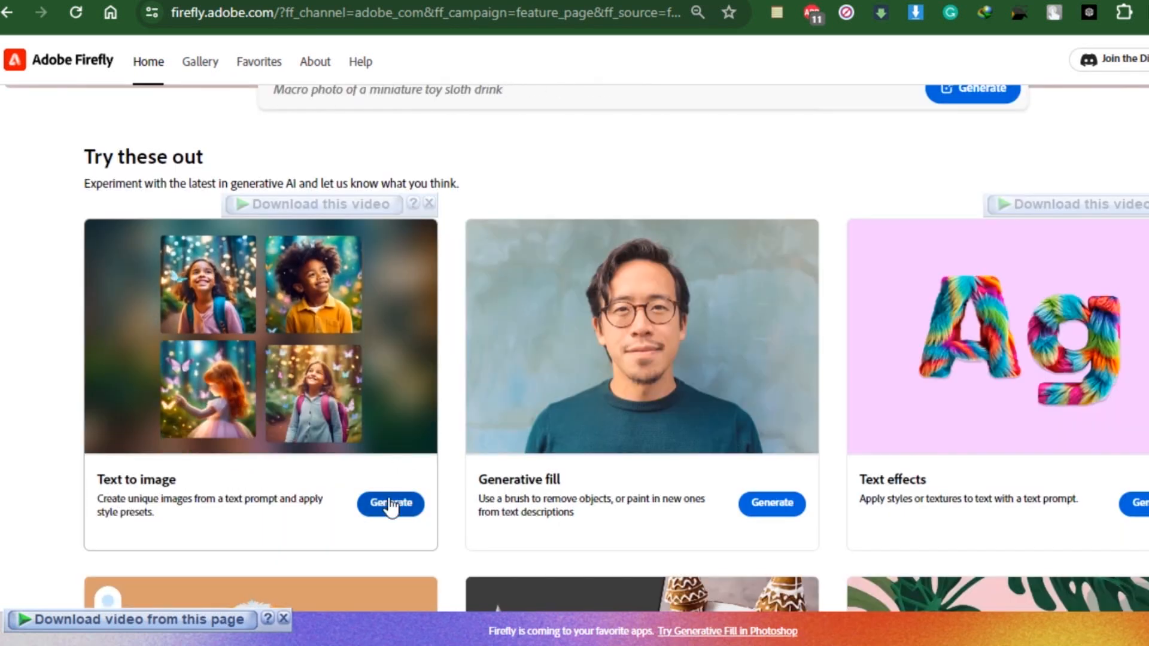
pyautogui.click(390, 504)
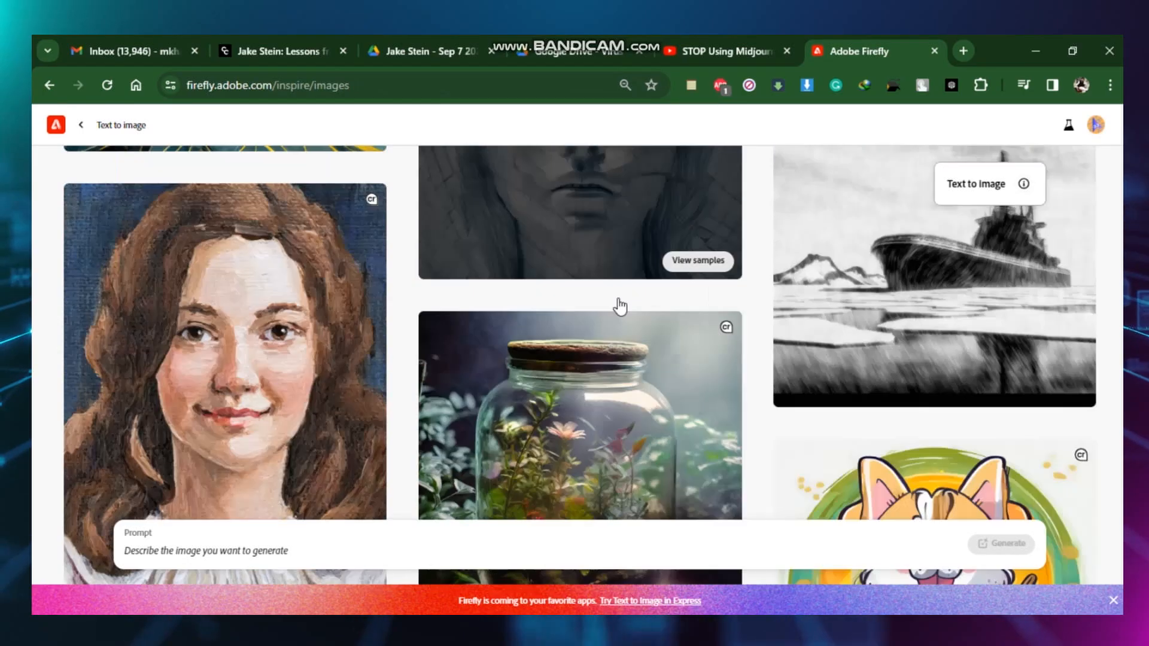
pyautogui.scroll(-3)
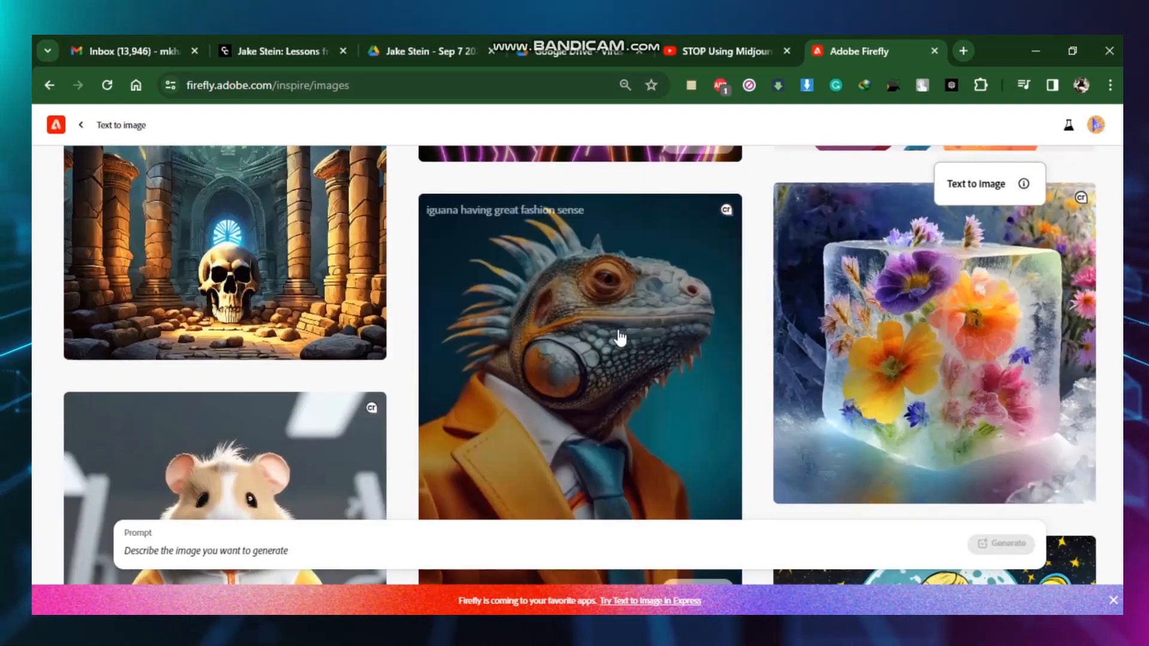
pyautogui.scroll(-3)
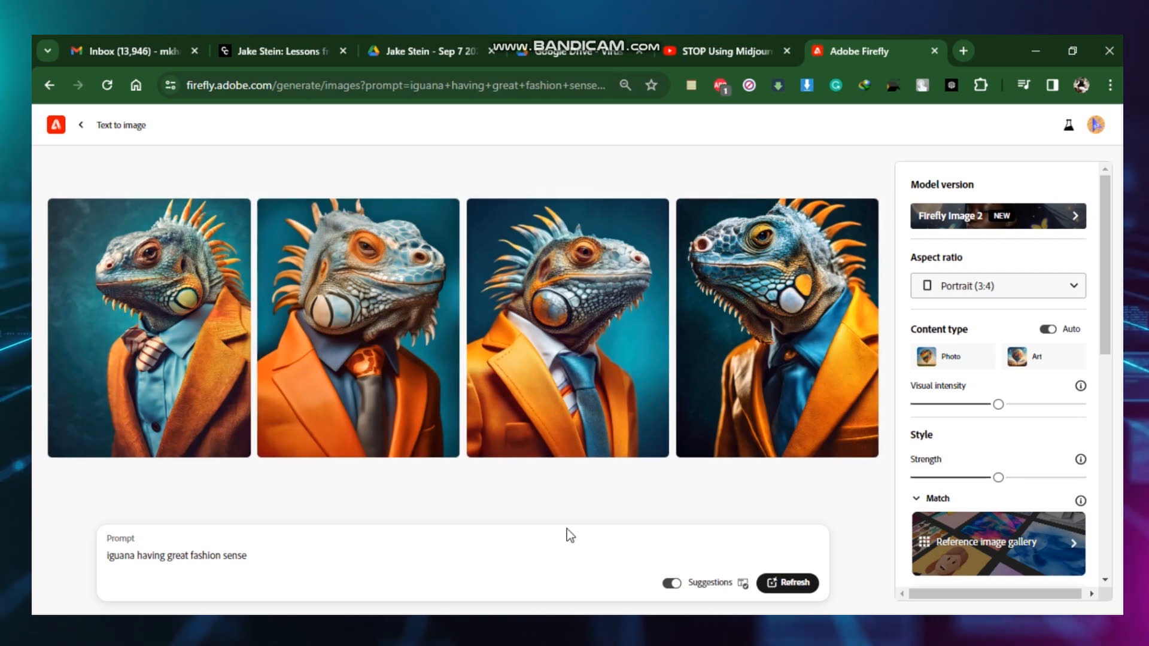
pyautogui.moveTo(364, 560)
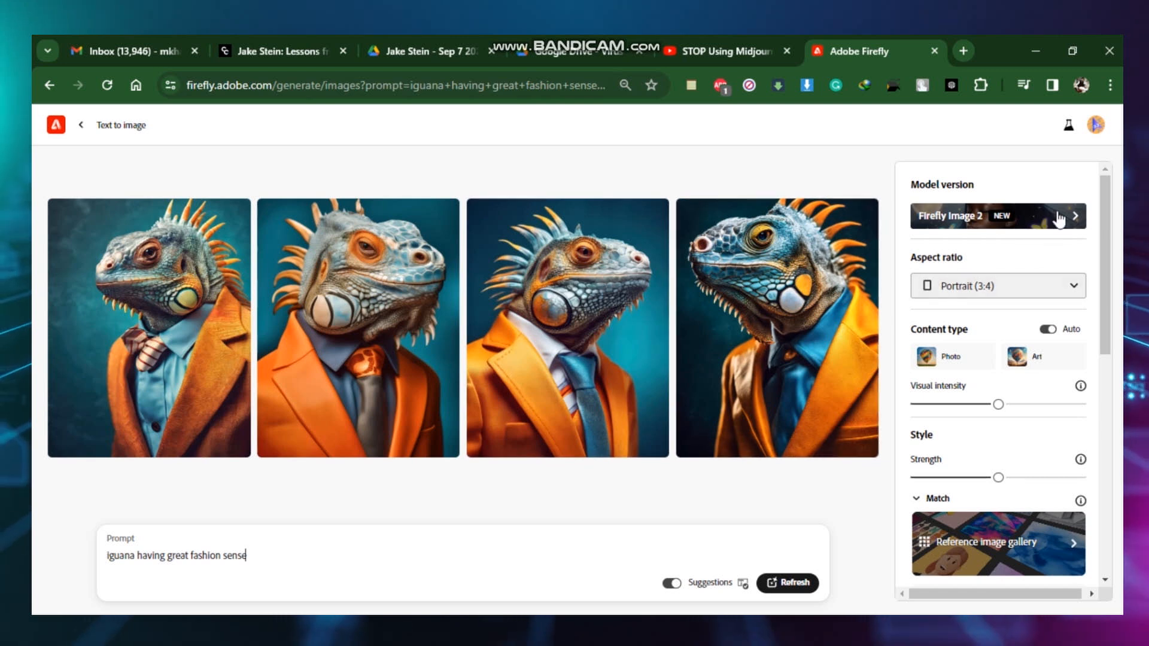
# Keep the model version, add 'orange' to the iguana prompt with the Layered paper effect, and generate.
pyautogui.click(998, 215)
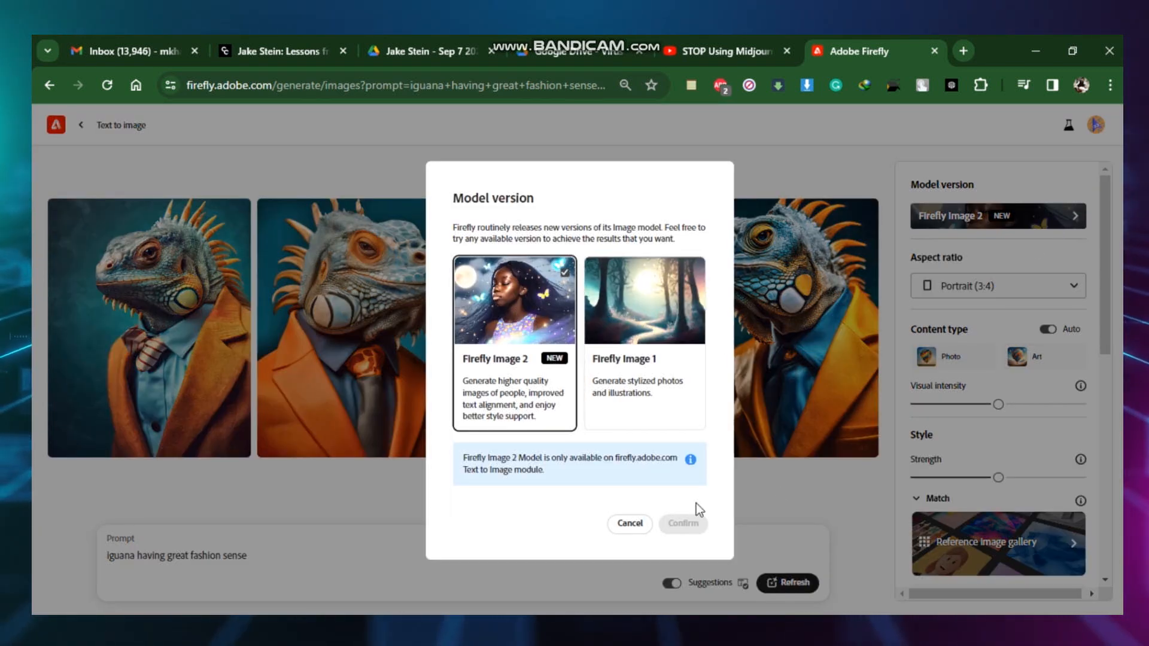
pyautogui.click(629, 524)
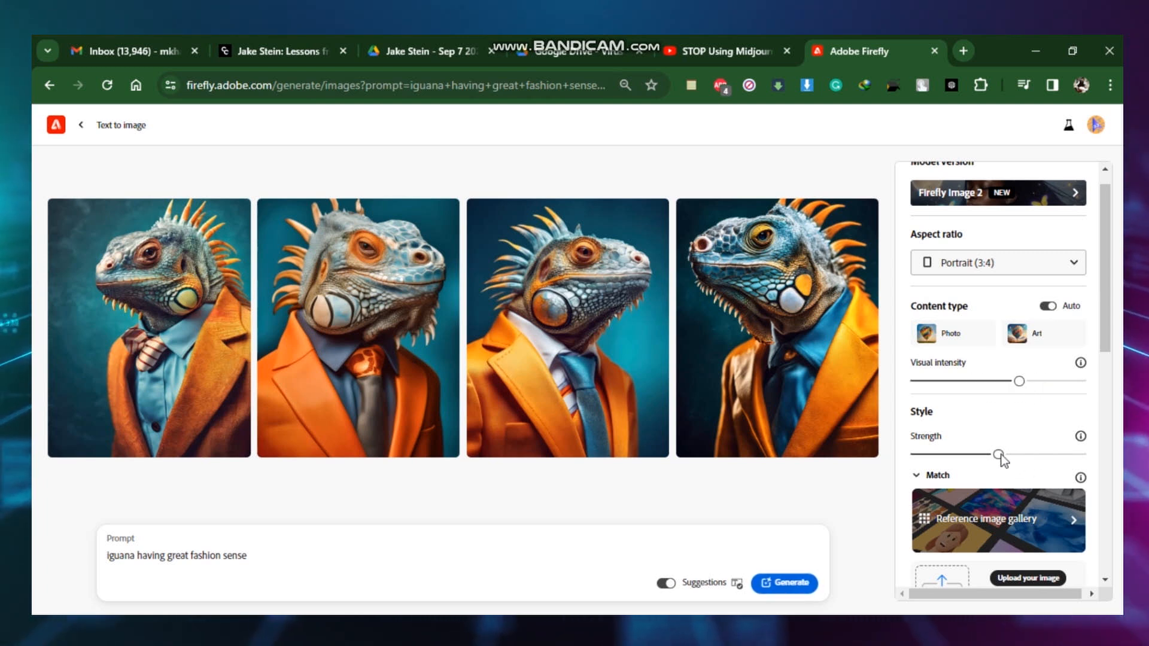
pyautogui.scroll(-3)
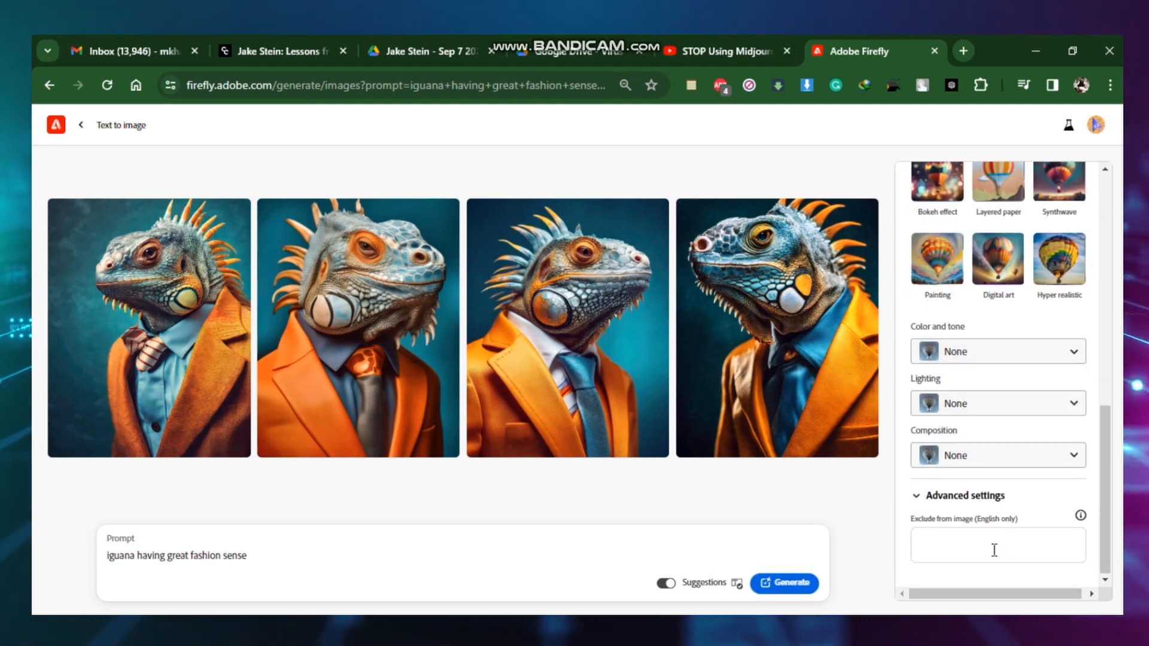
pyautogui.write('orange')
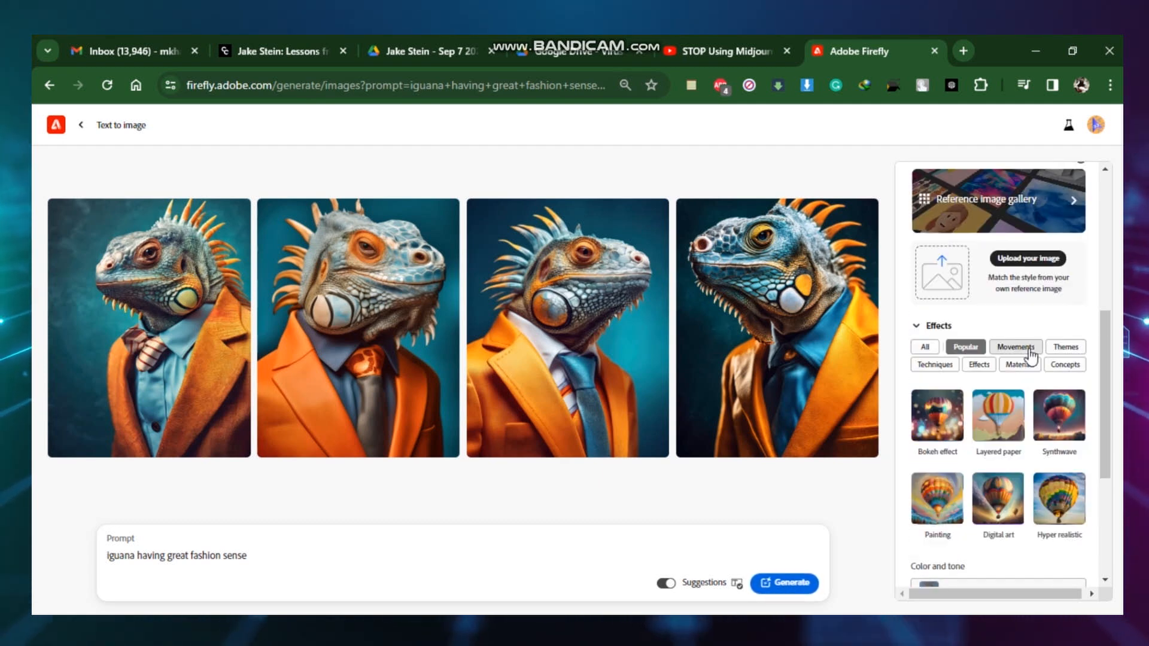
pyautogui.click(998, 416)
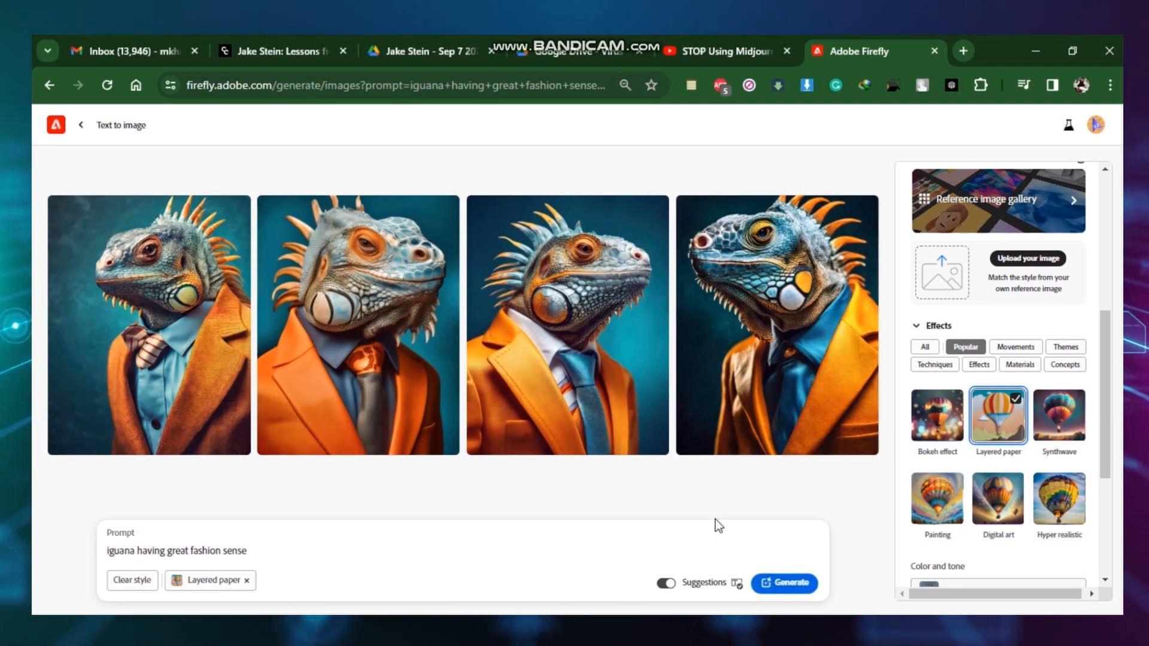
pyautogui.click(787, 582)
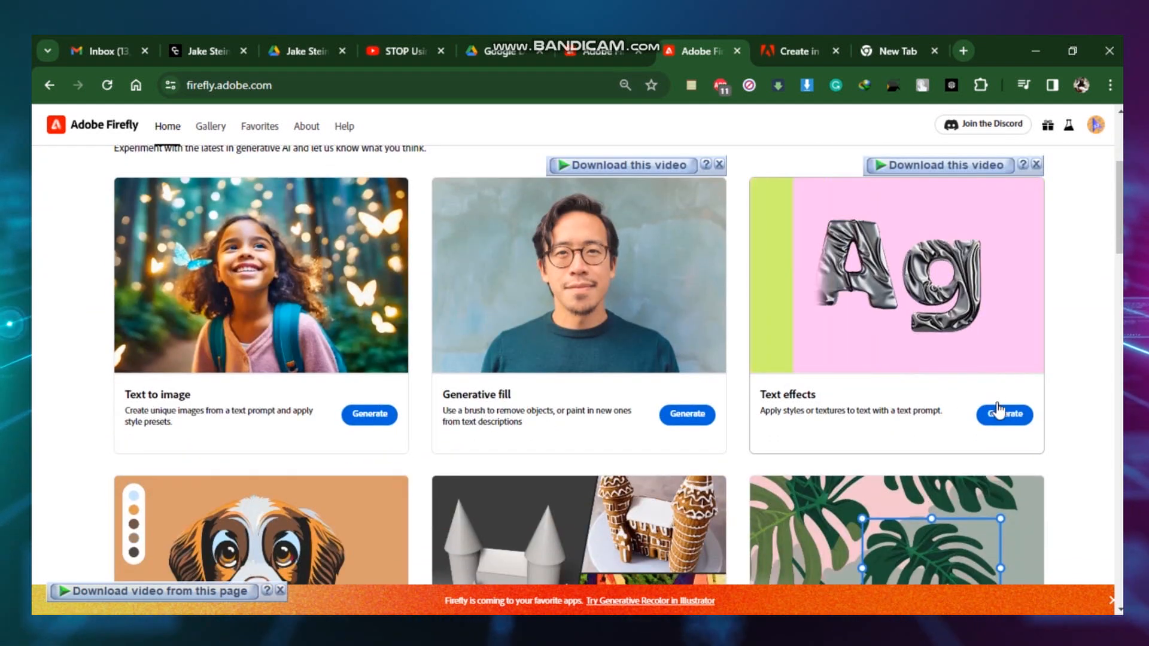
# Review the Generative credits help table of credits per Firefly feature.
pyautogui.scroll(-3)
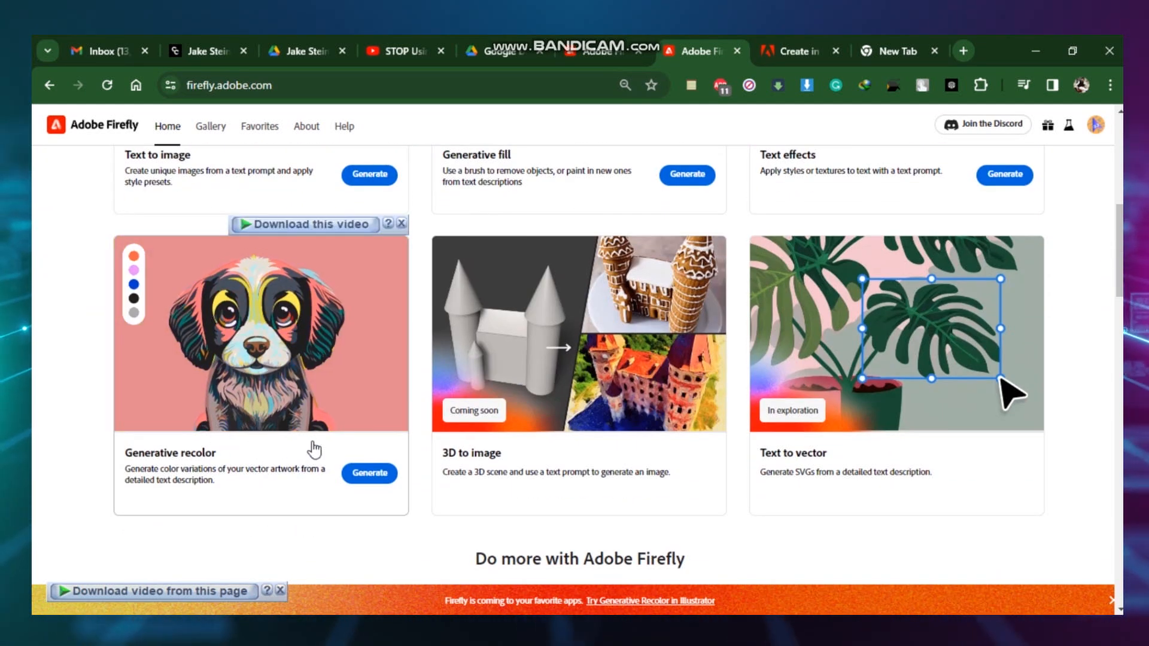
pyautogui.click(798, 50)
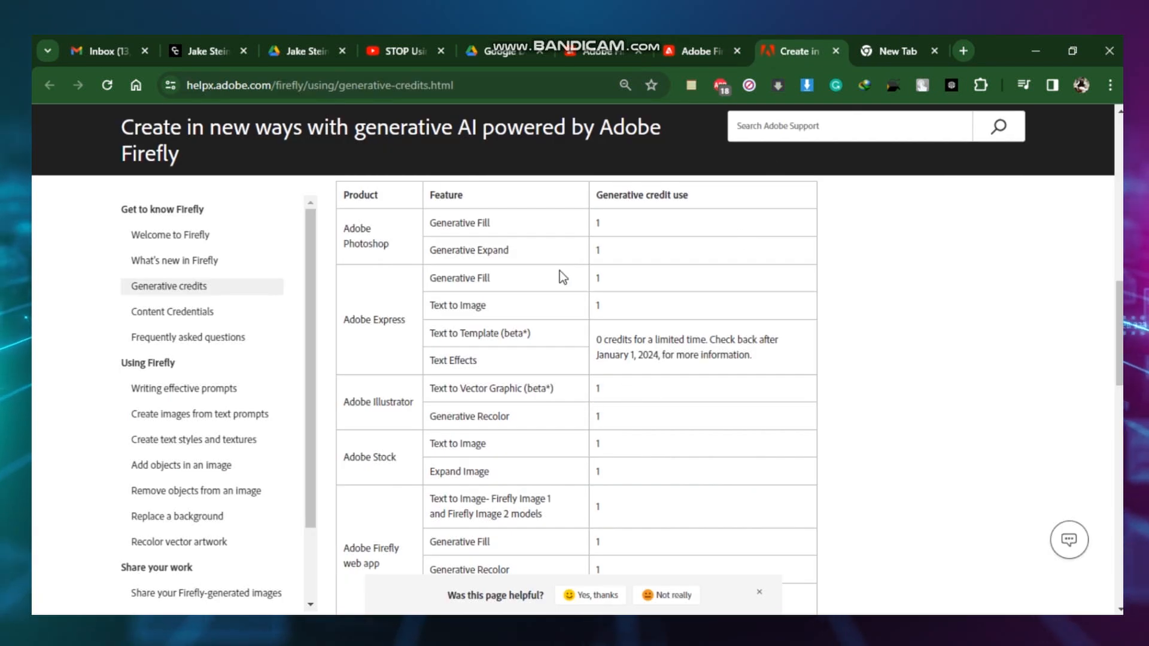
pyautogui.moveTo(584, 254)
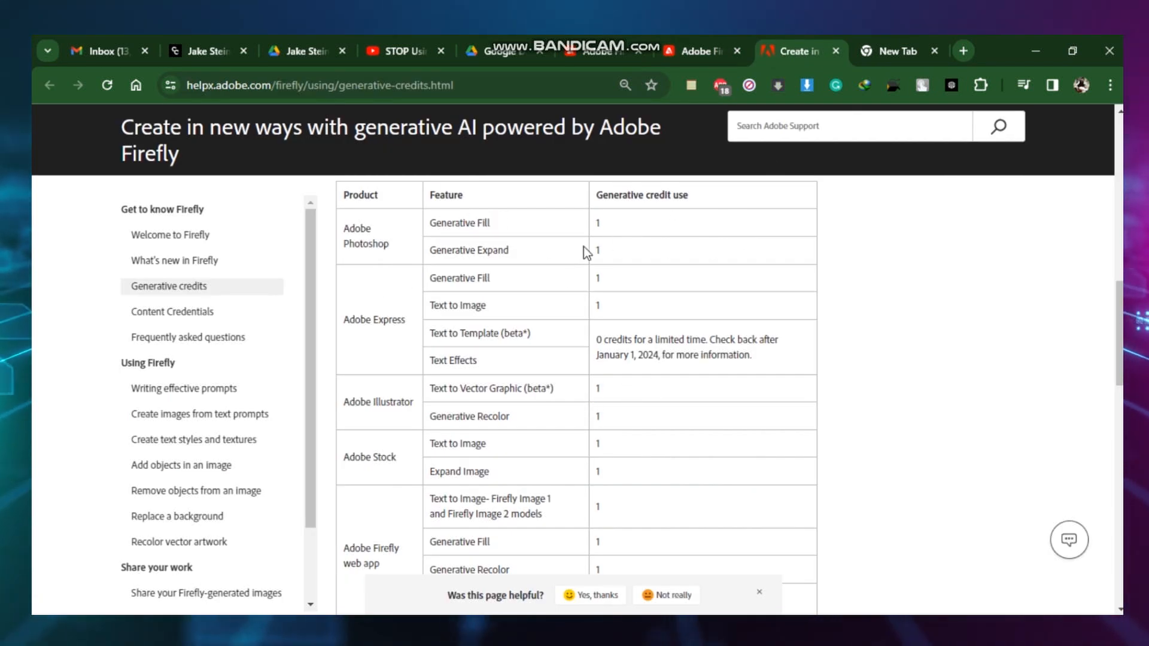
pyautogui.moveTo(639, 285)
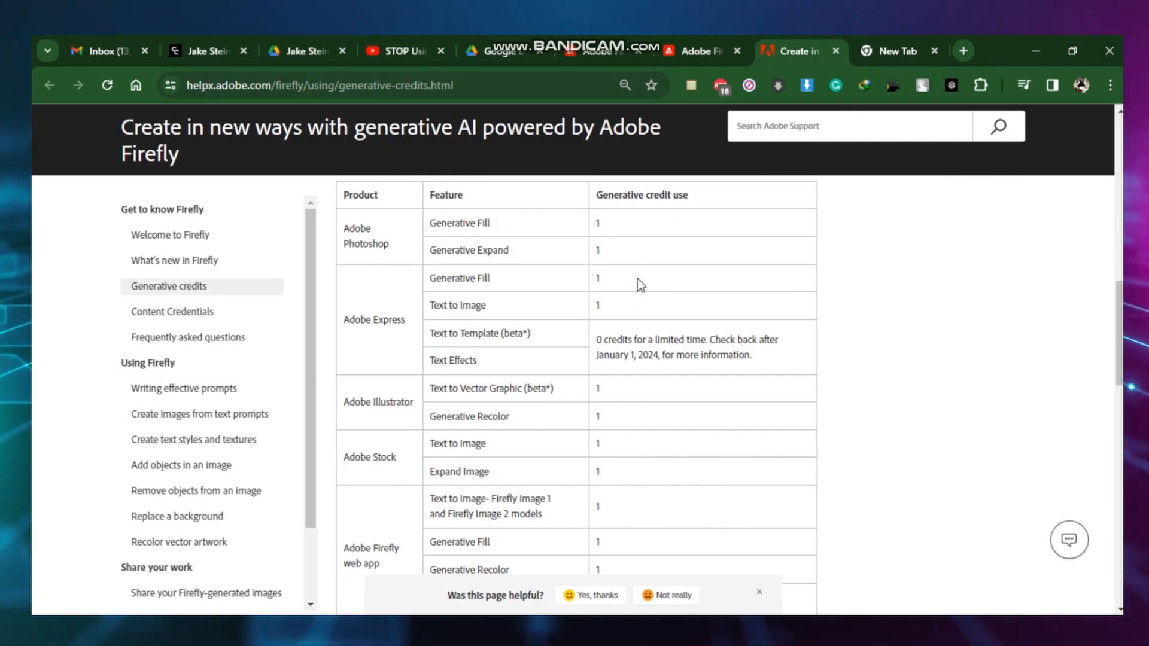
pyautogui.scroll(-3)
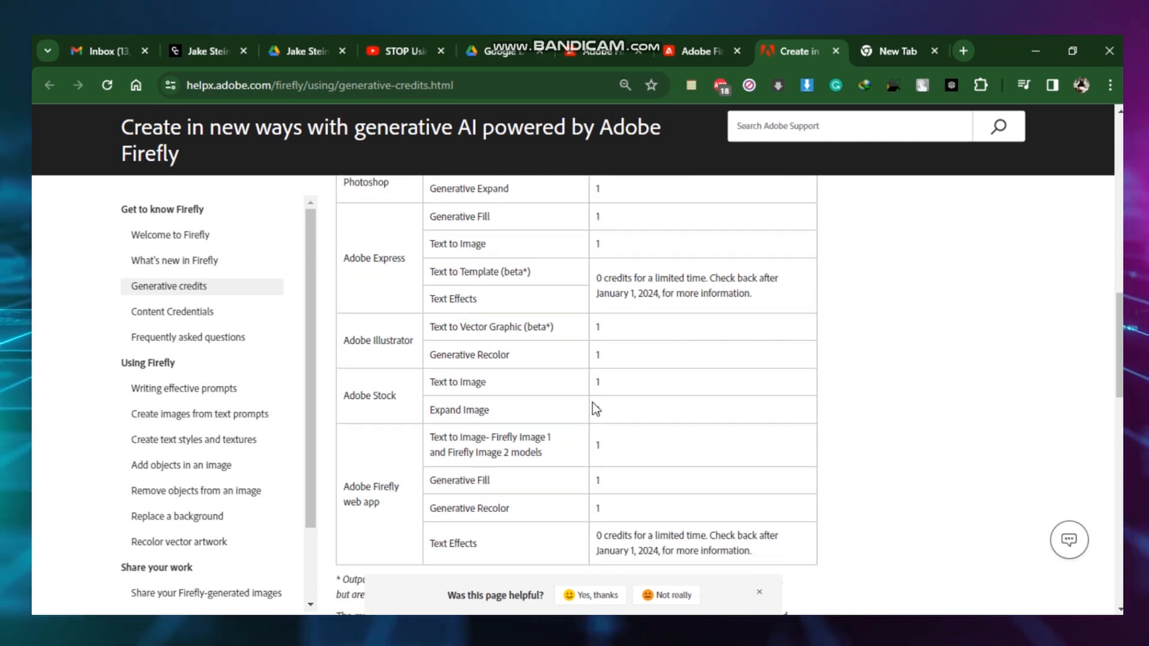
pyautogui.scroll(-3)
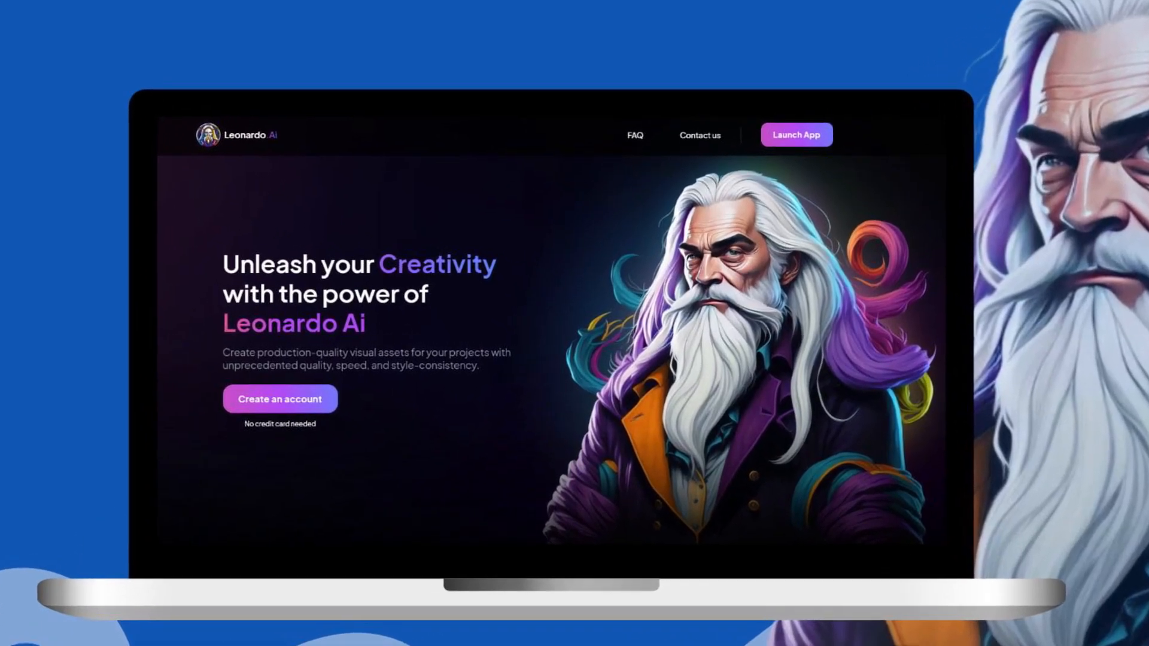
# Enter the Leonardo.Ai dashboard and view the Chibi-style Bruce Lee image's prompt, seed and model.
pyautogui.click(797, 134)
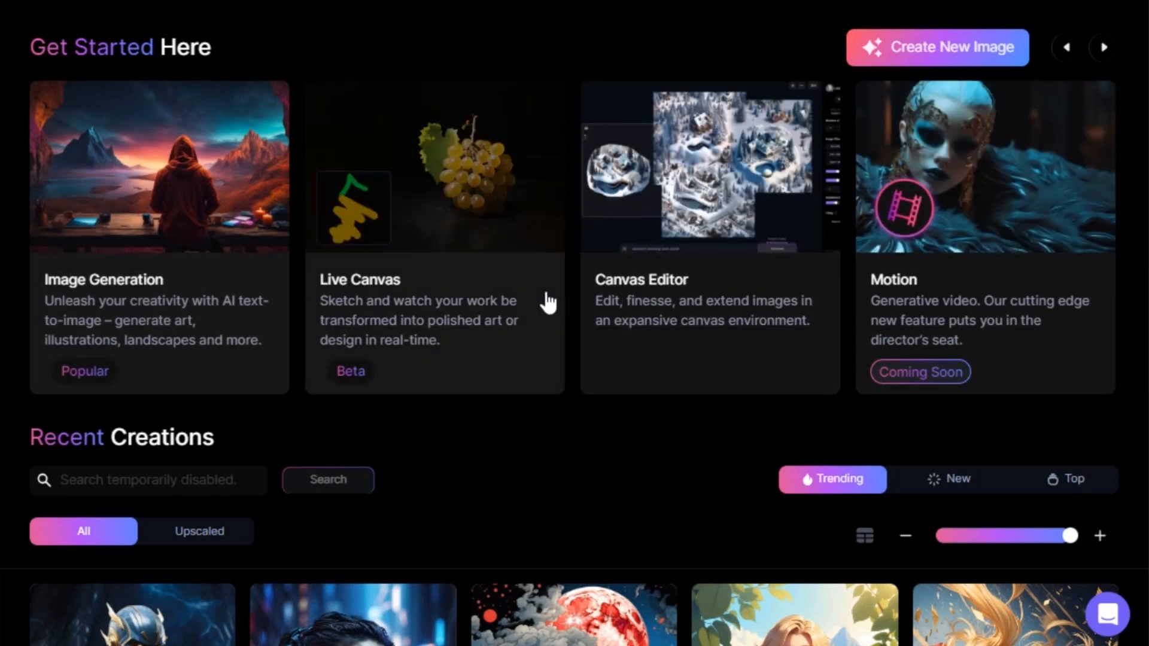
pyautogui.scroll(-3)
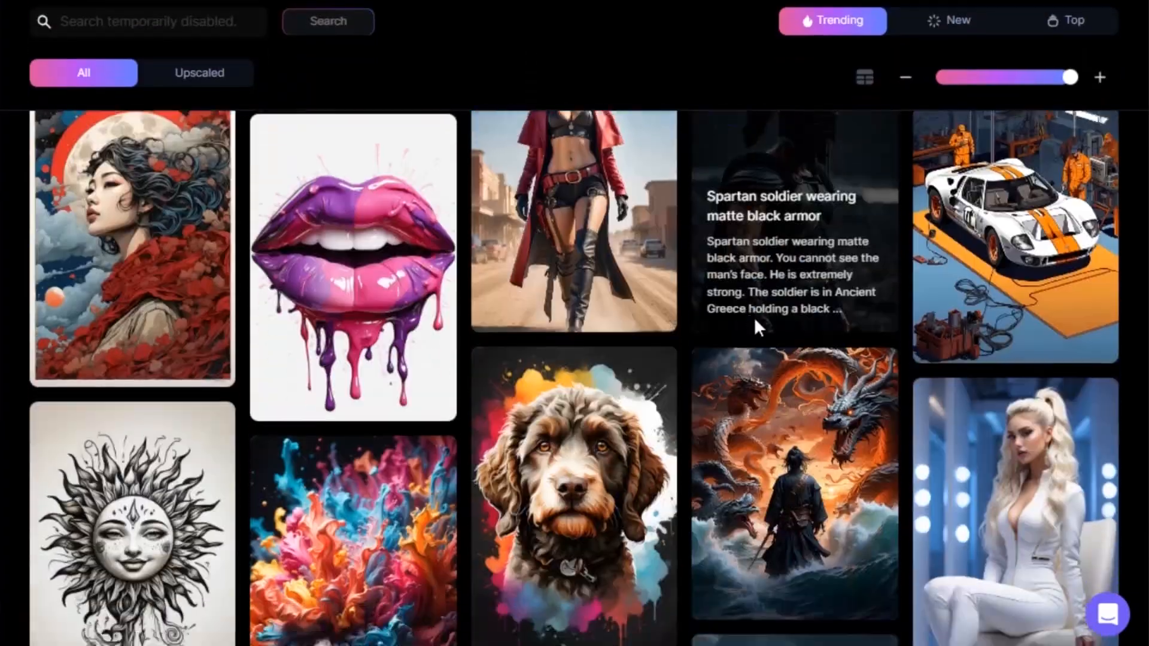
pyautogui.scroll(-3)
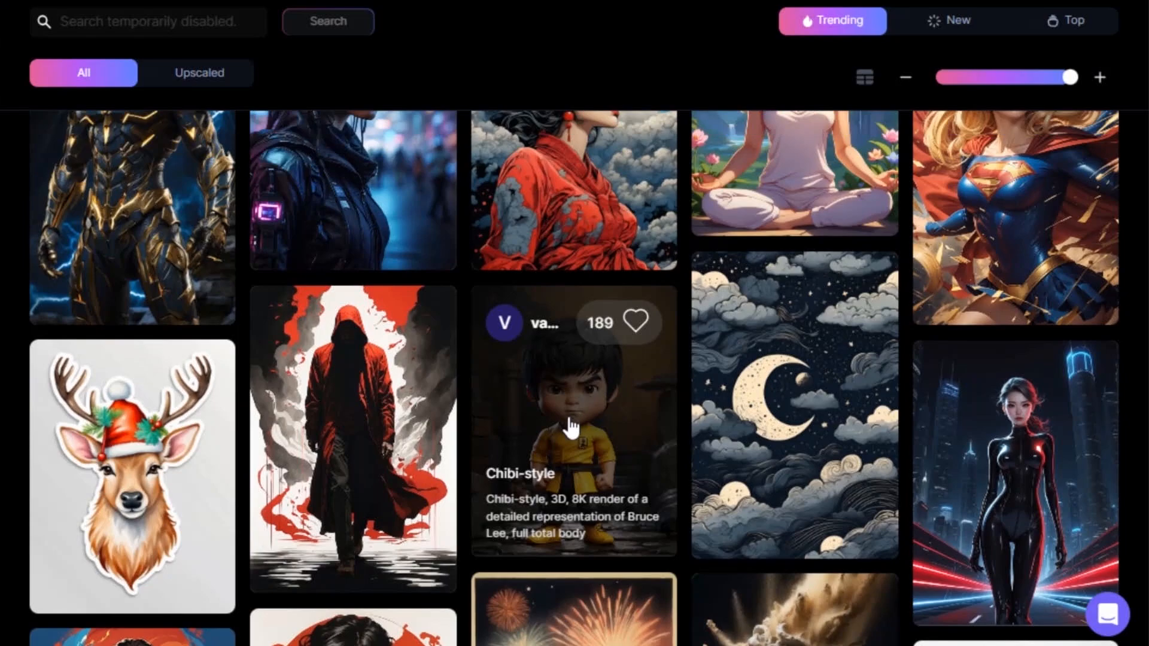
pyautogui.click(572, 427)
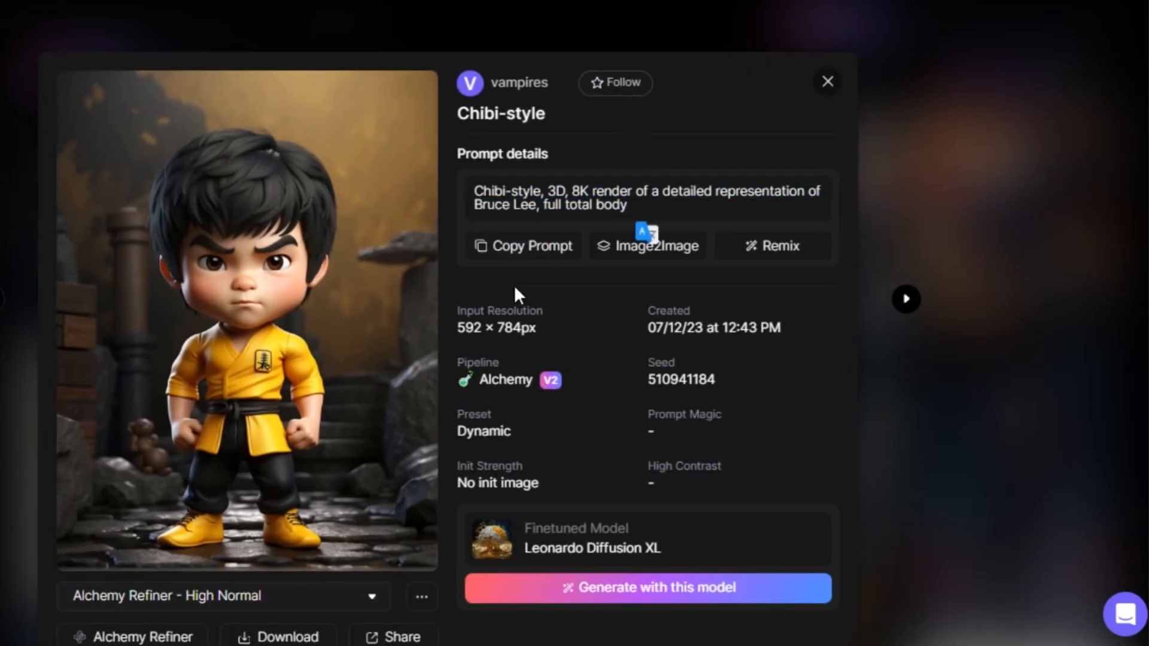
pyautogui.scroll(-3)
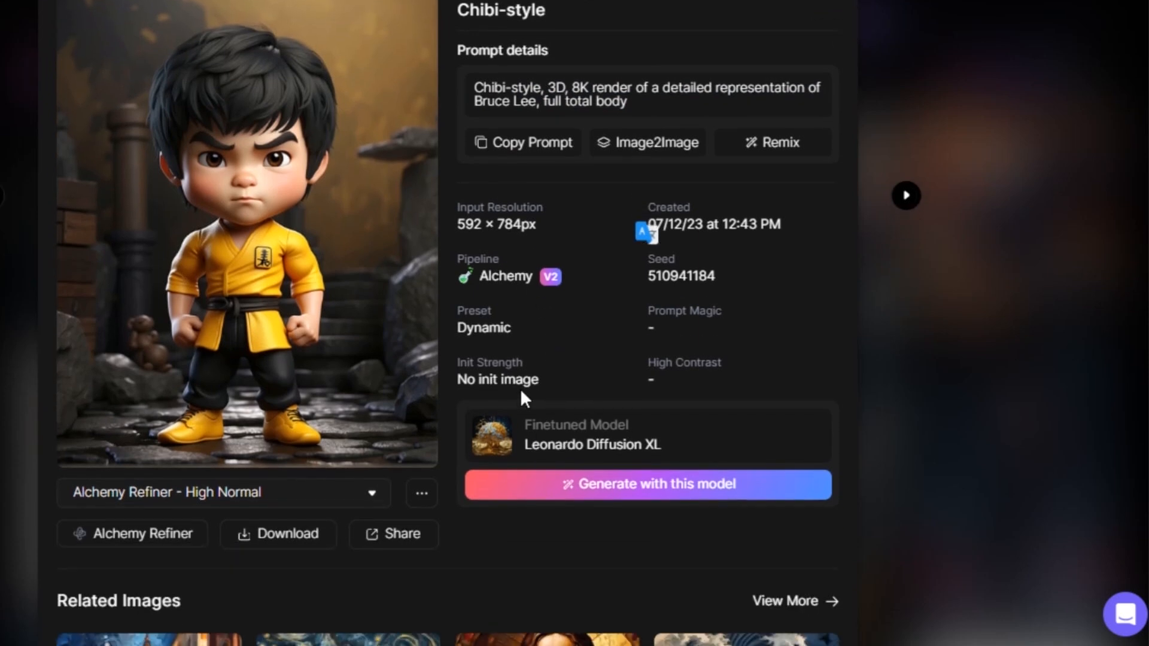
pyautogui.moveTo(668, 379)
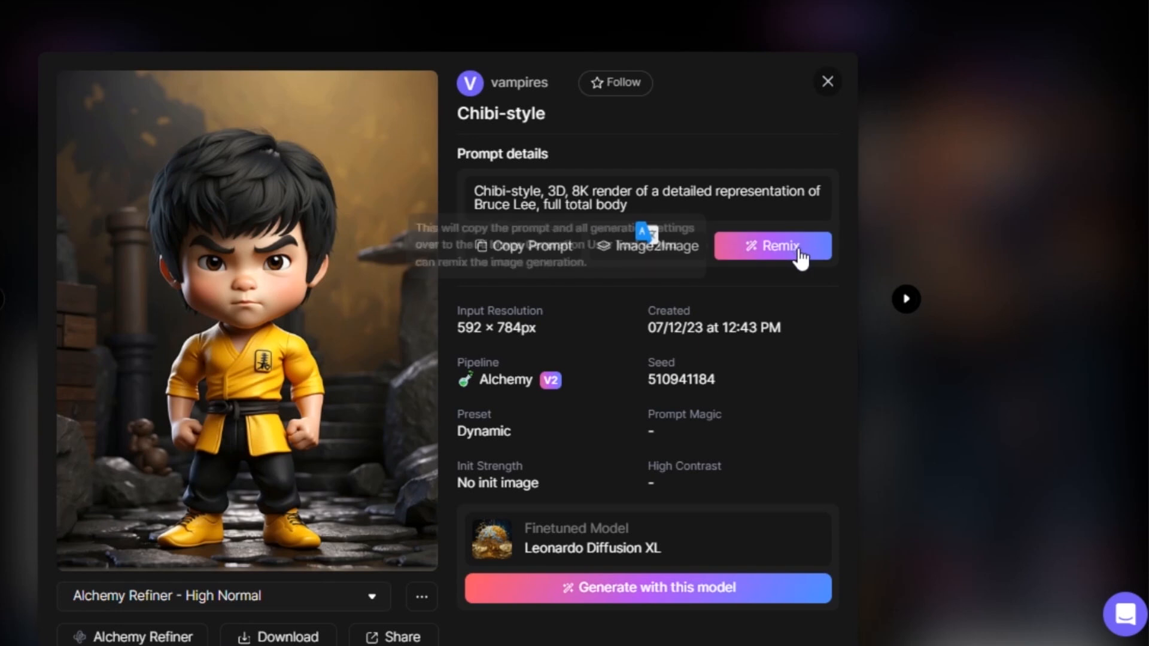
pyautogui.moveTo(785, 258)
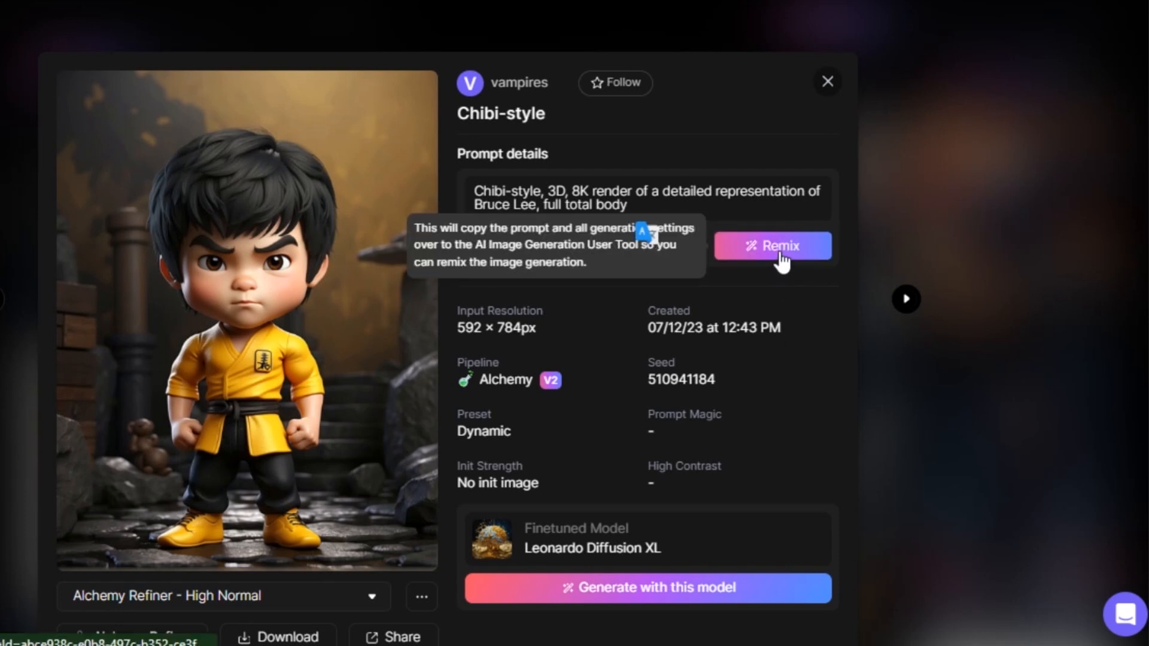
# Remix the Chibi Bruce Lee prompt and generate four images from it.
pyautogui.click(773, 247)
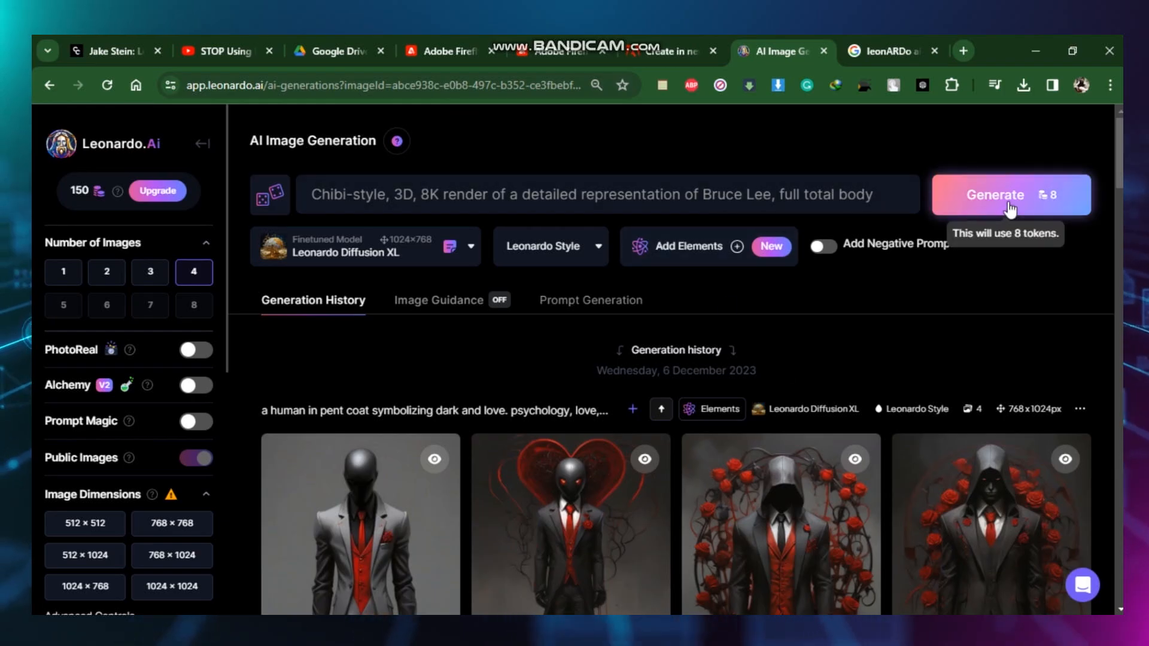
pyautogui.click(1010, 193)
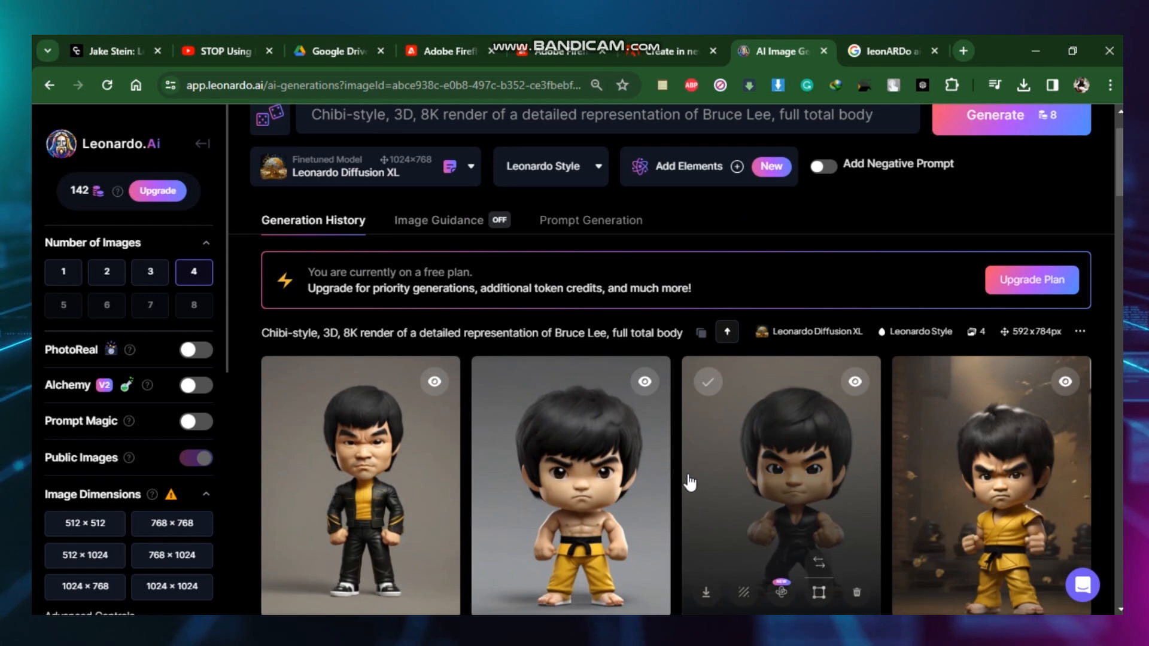
pyautogui.scroll(-3)
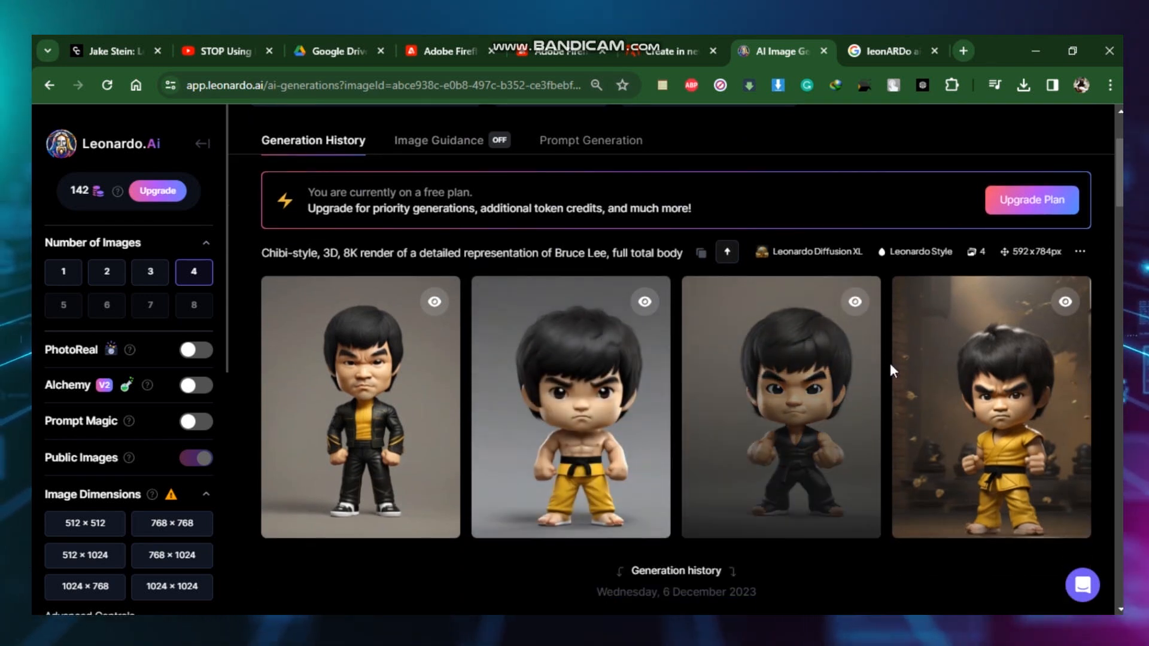
# Preview the leather-jacket Bruce Lee image, then set Number of Images to 2.
pyautogui.click(359, 407)
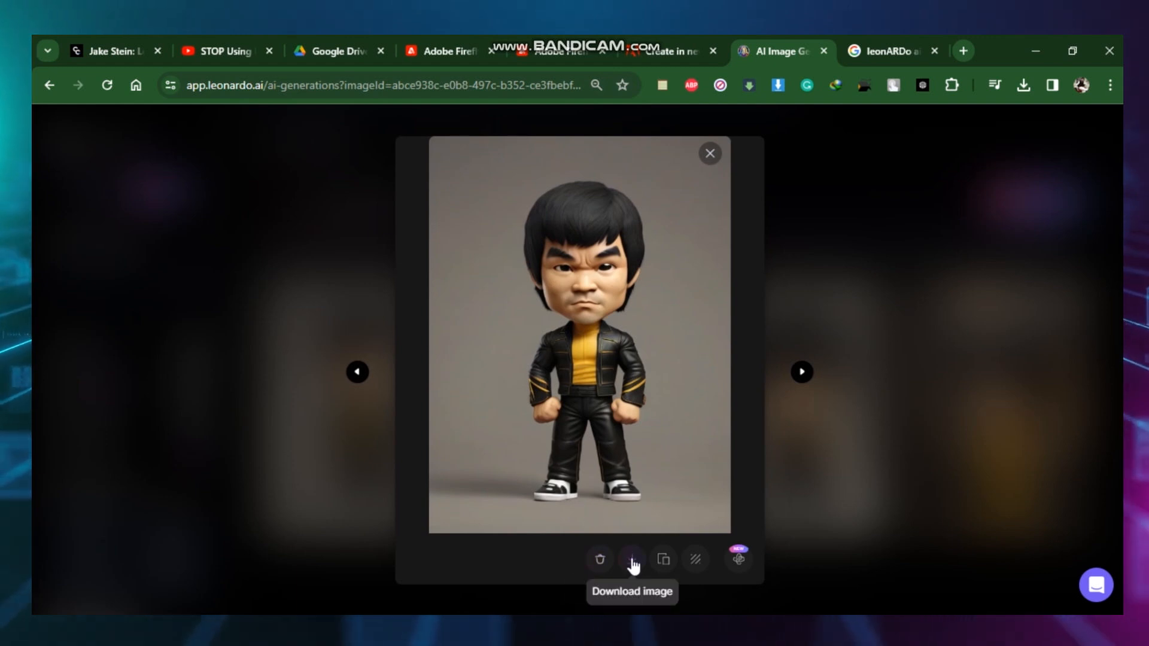
pyautogui.click(708, 153)
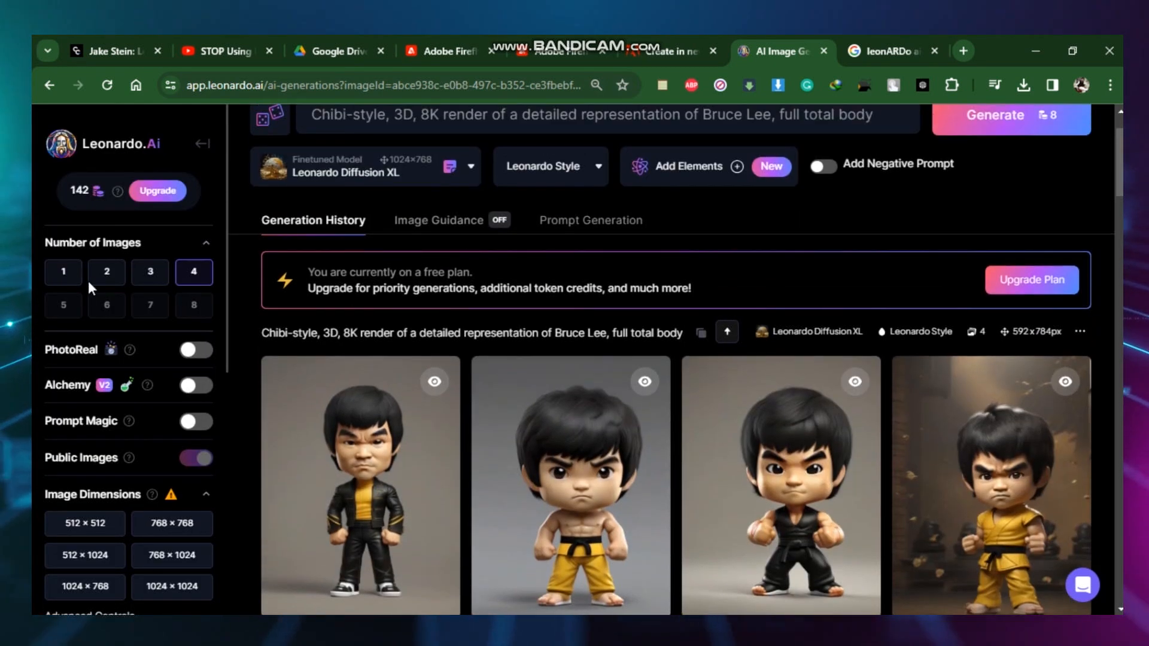
pyautogui.click(107, 273)
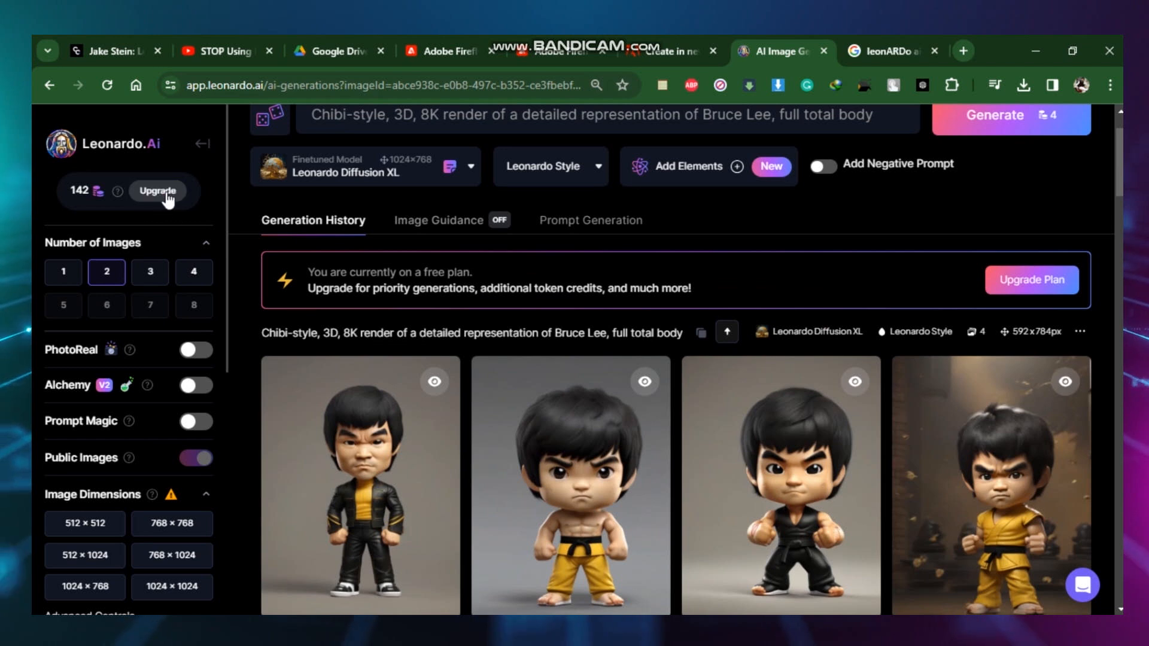
pyautogui.moveTo(1053, 140)
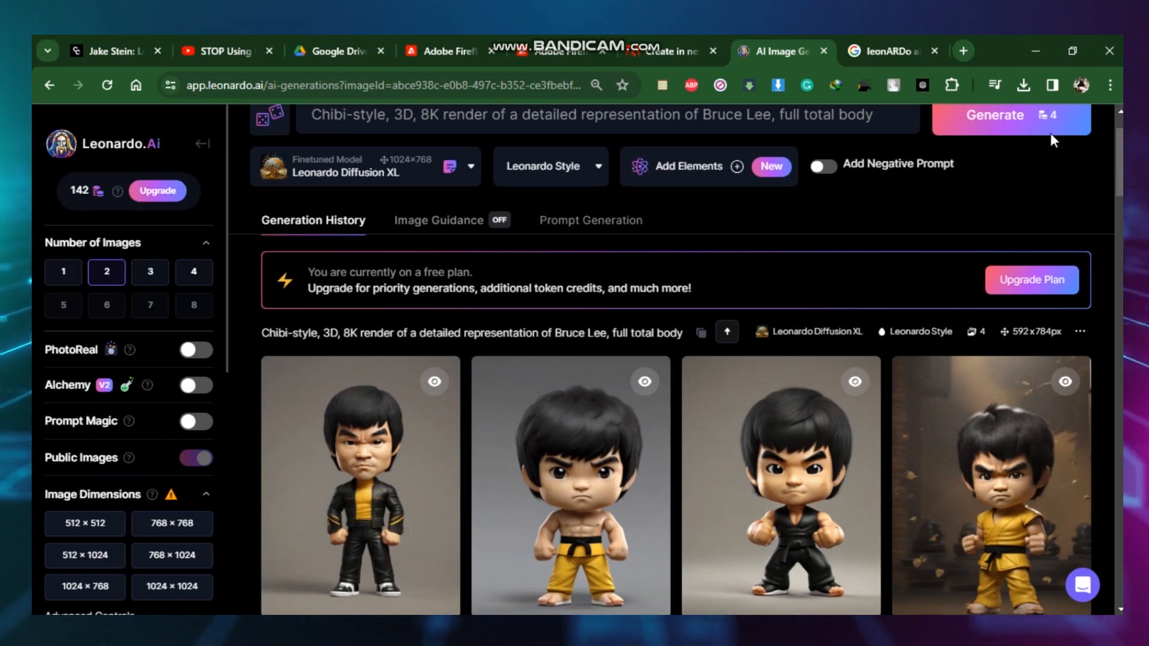